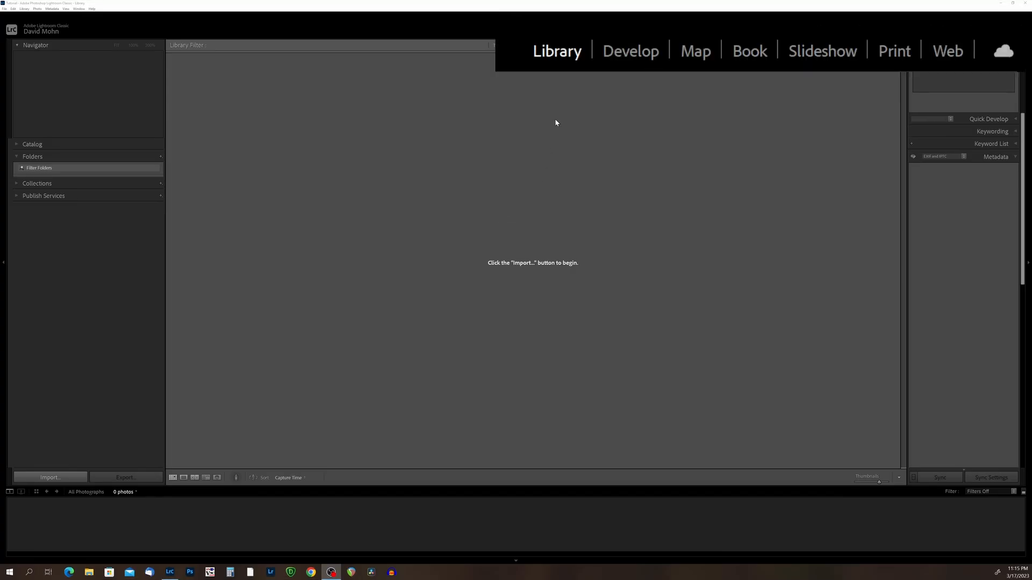
pyautogui.moveTo(556, 62)
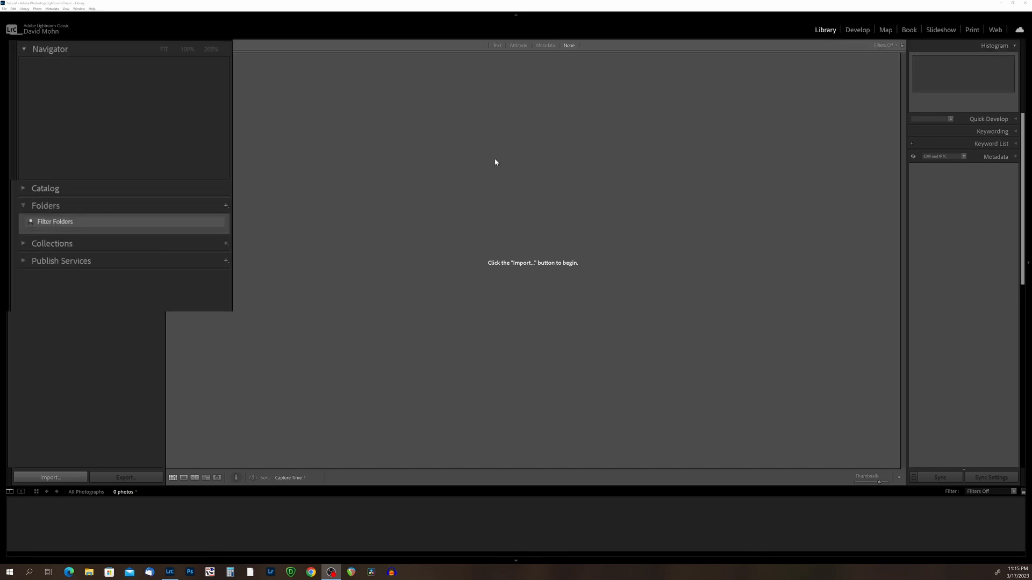
pyautogui.moveTo(120, 225)
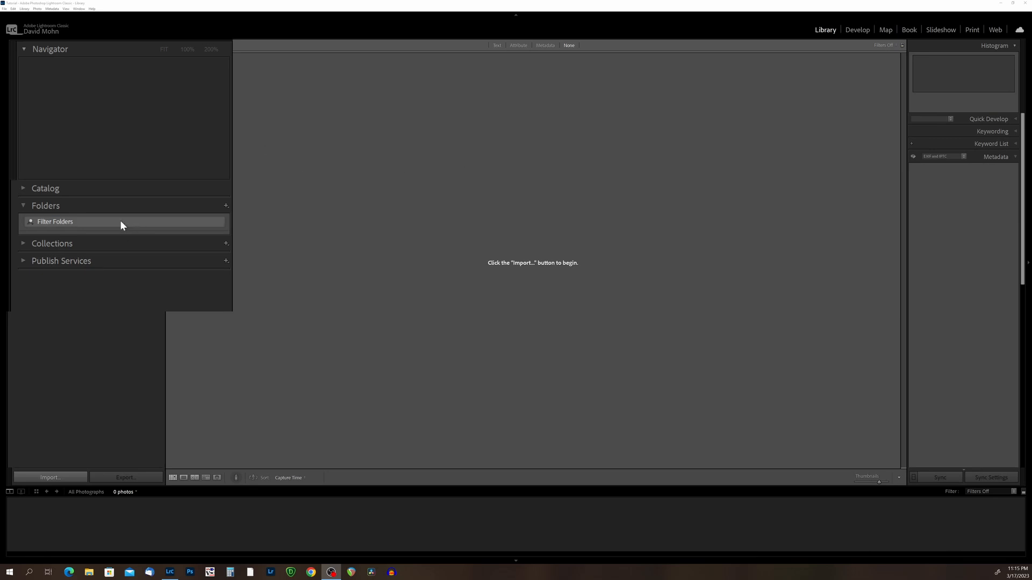
pyautogui.moveTo(100, 234)
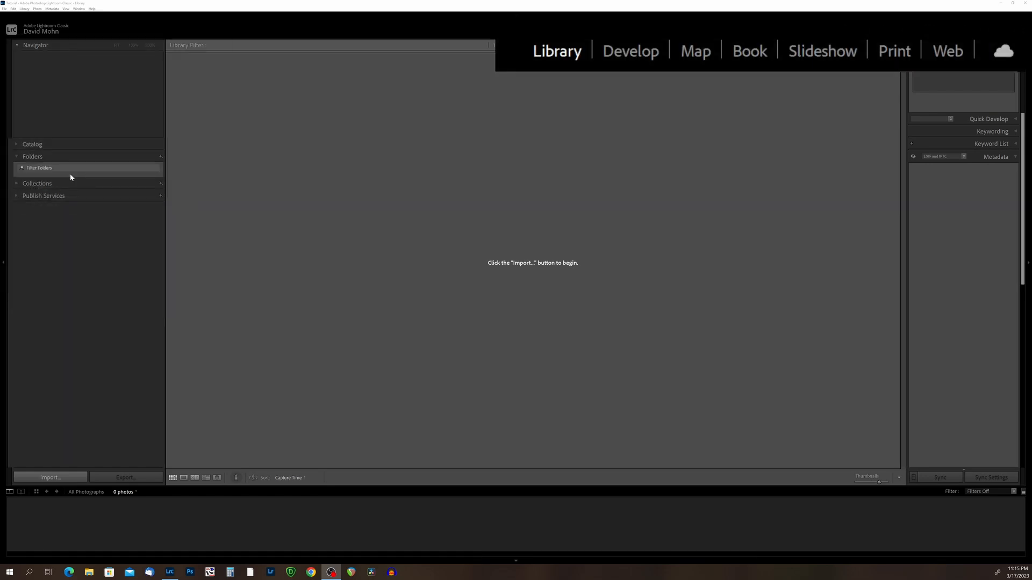
pyautogui.moveTo(602, 61)
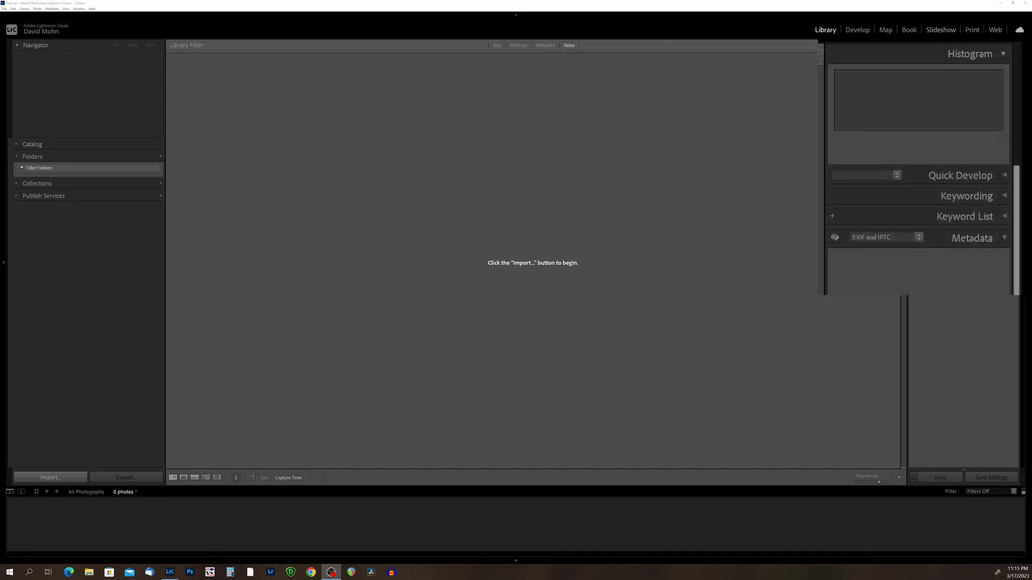
pyautogui.moveTo(966, 196)
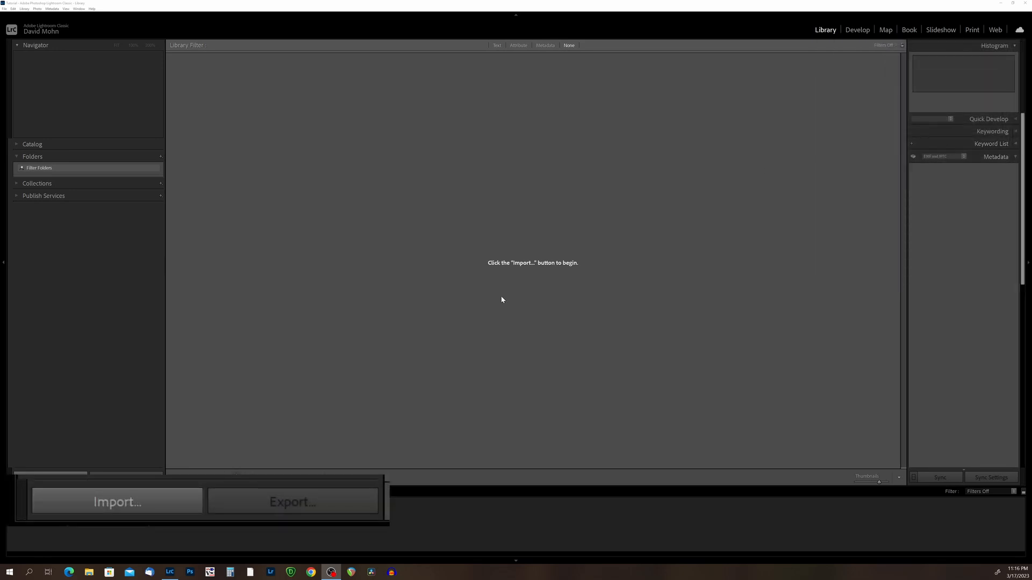
pyautogui.moveTo(117, 501)
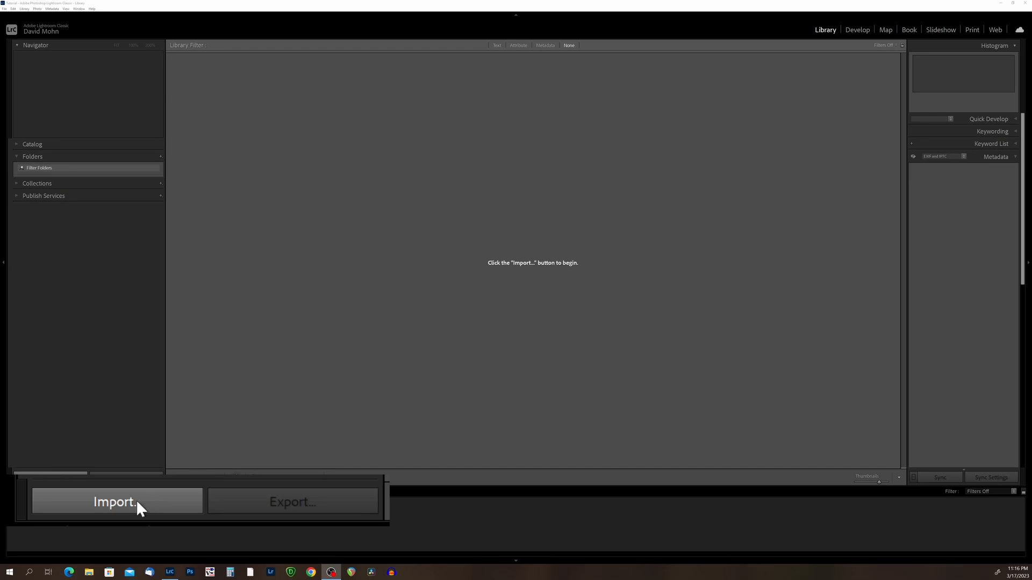
pyautogui.moveTo(193, 495)
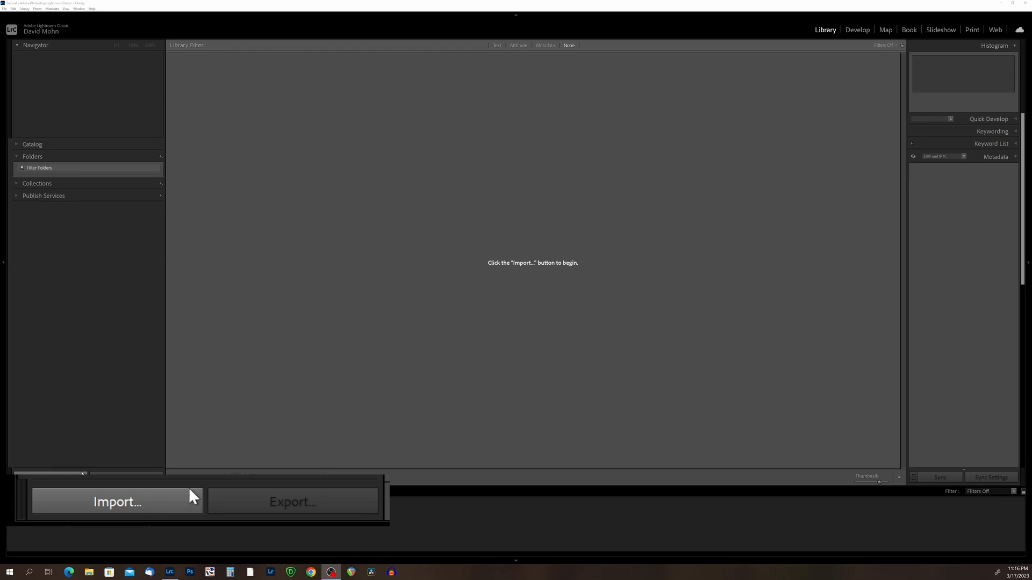
pyautogui.moveTo(139, 503)
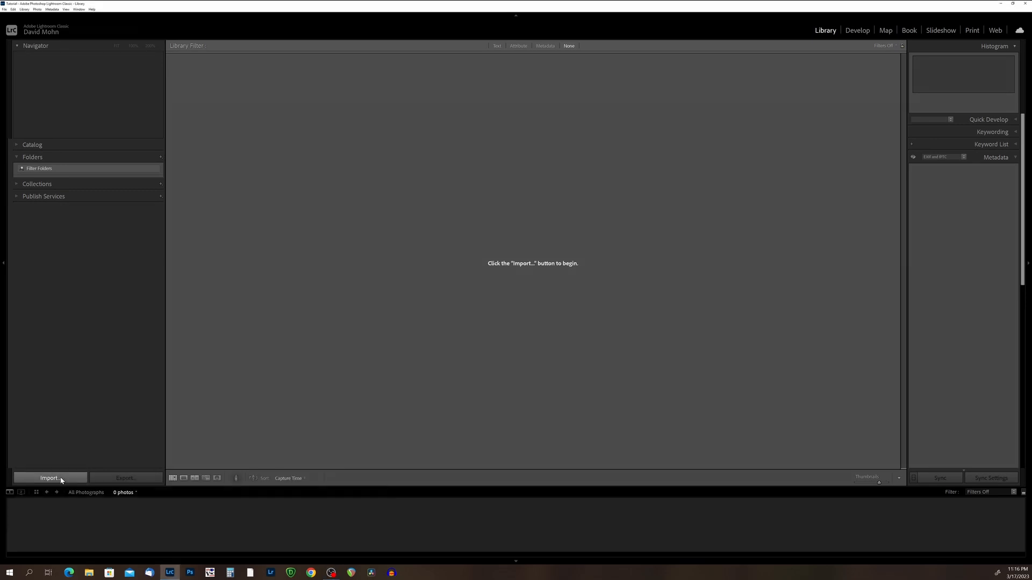
# Open the Import dialog from the Library module.
pyautogui.click(49, 477)
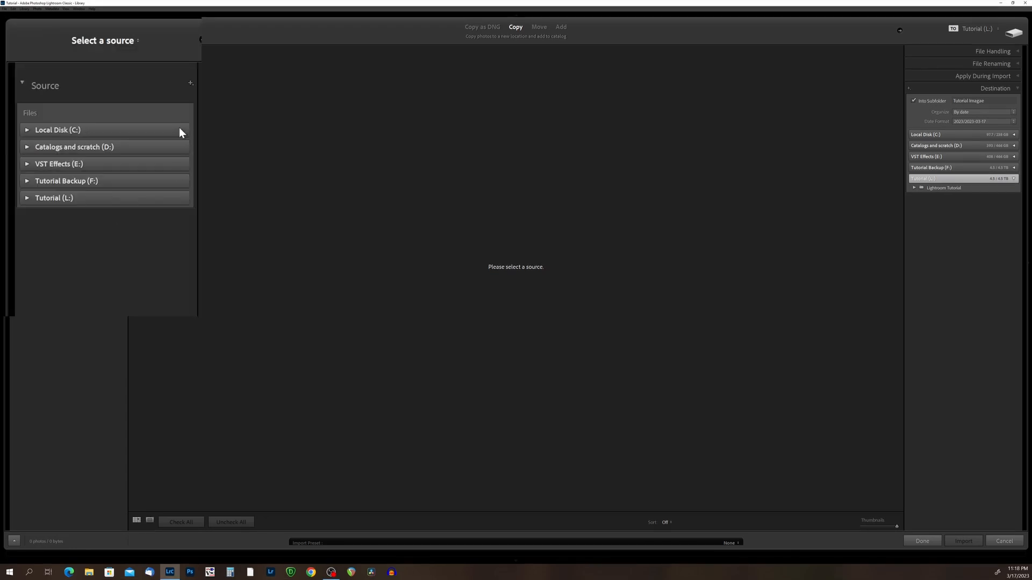
pyautogui.moveTo(94, 130)
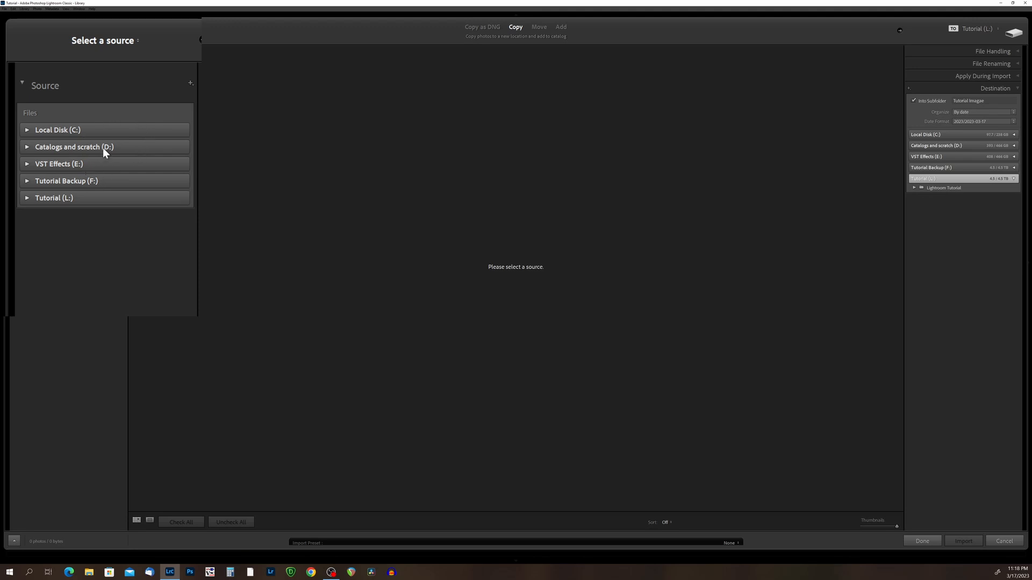
pyautogui.moveTo(103, 152)
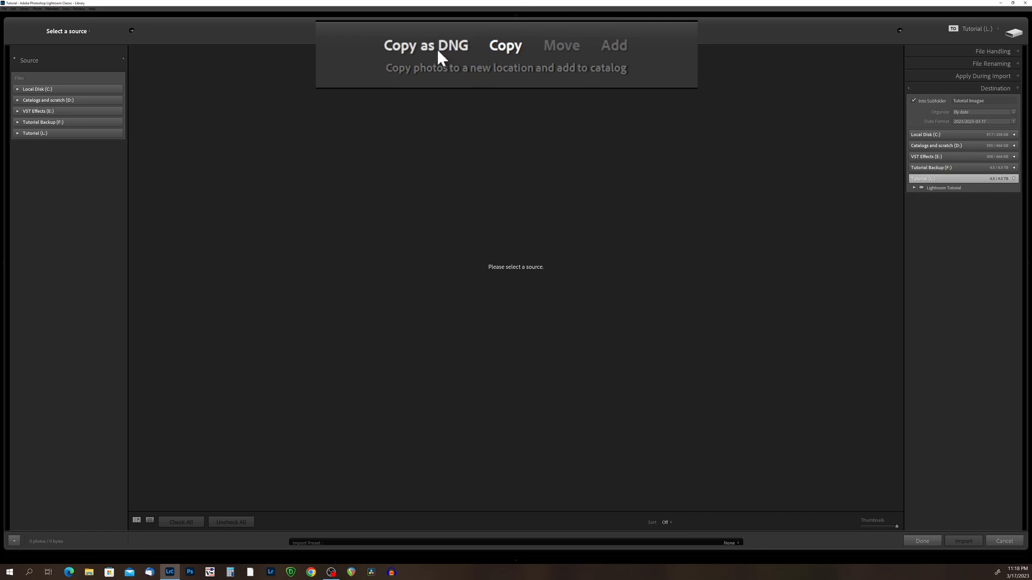
pyautogui.moveTo(445, 52)
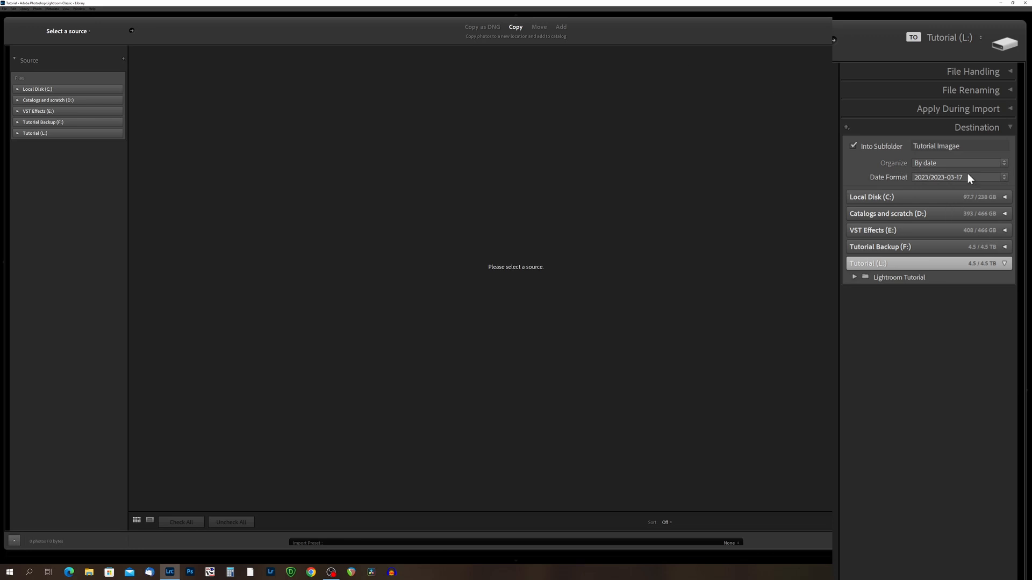
pyautogui.moveTo(965, 222)
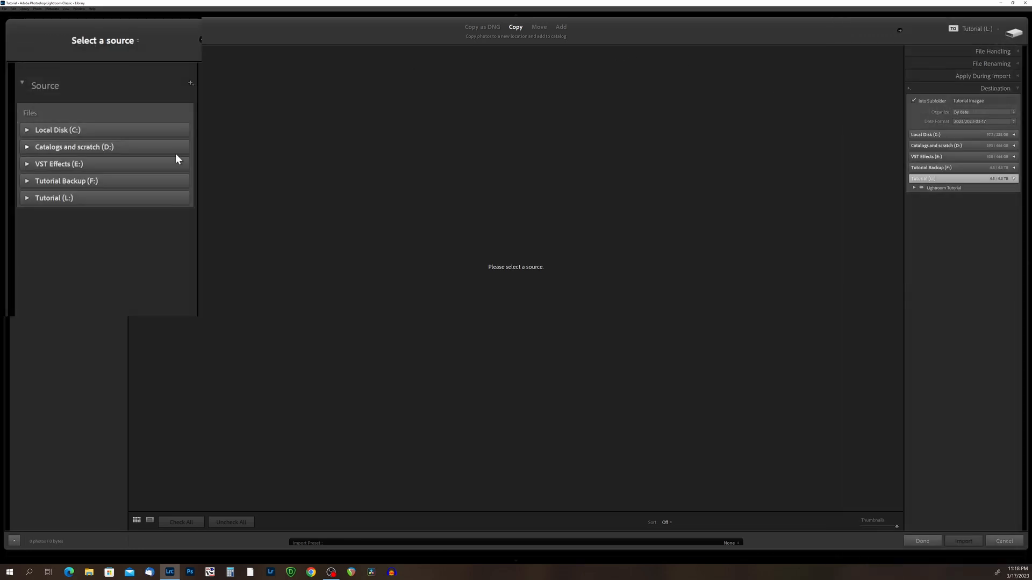
pyautogui.moveTo(84, 170)
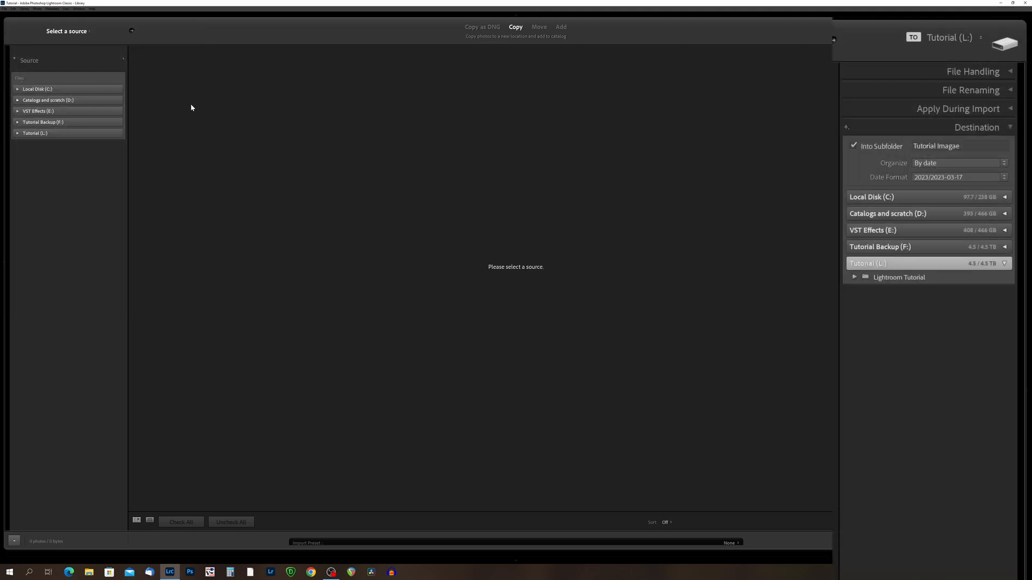
pyautogui.moveTo(936, 218)
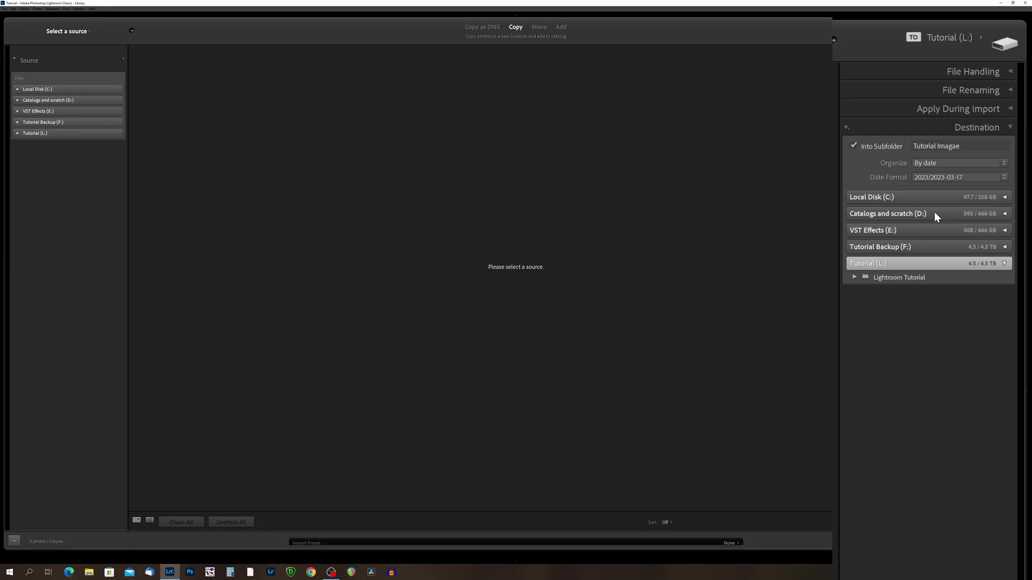
pyautogui.moveTo(935, 217)
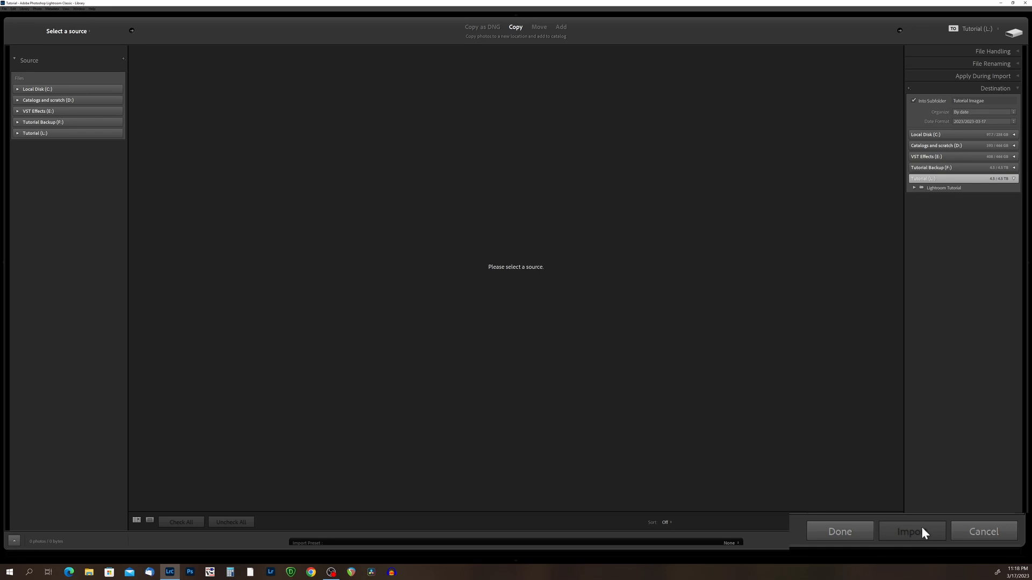
pyautogui.moveTo(951, 475)
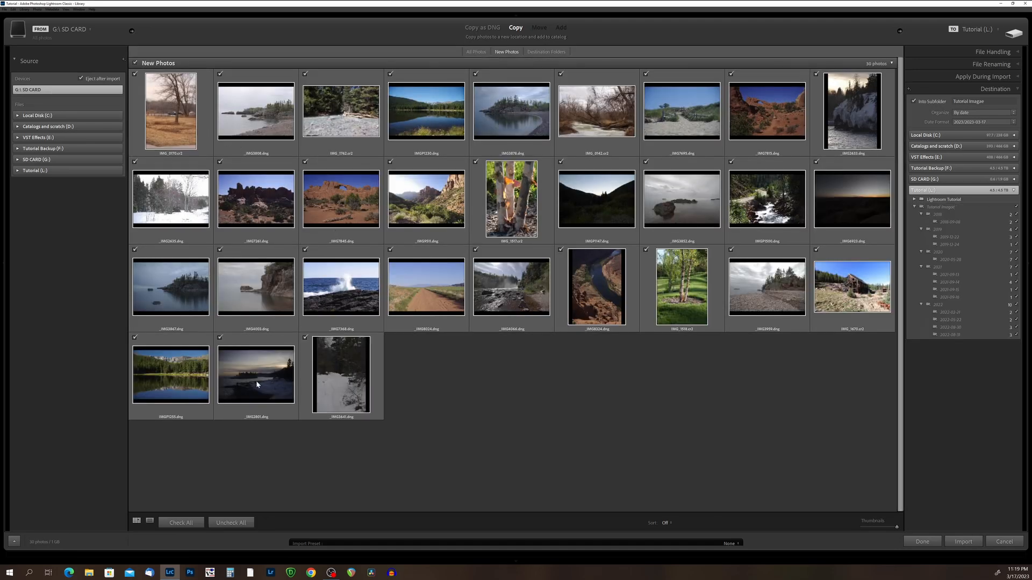
pyautogui.moveTo(424, 366)
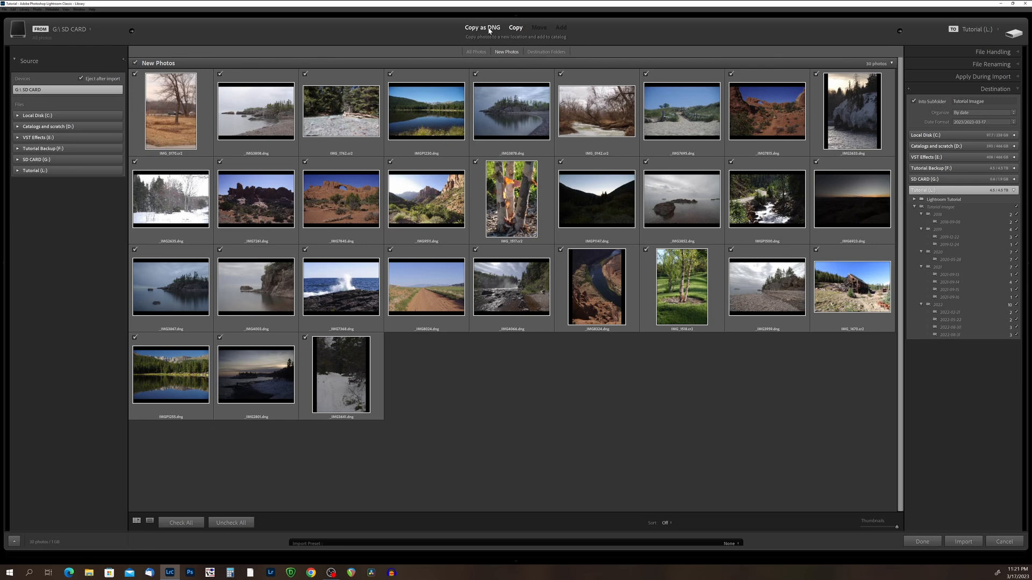
# Choose the SD card as source, showing its 30 new photos set to Copy.
pyautogui.click(515, 28)
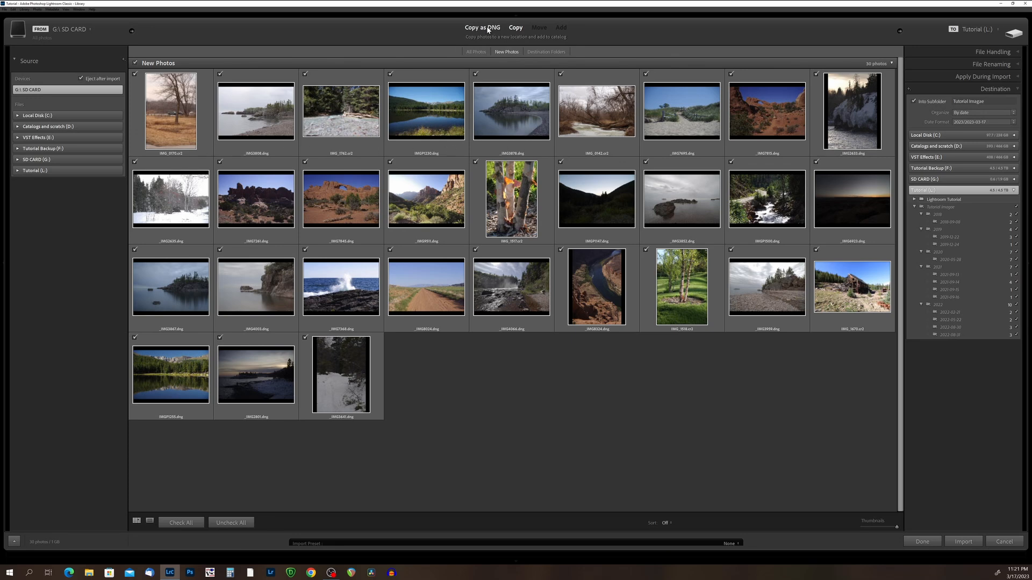
pyautogui.click(514, 26)
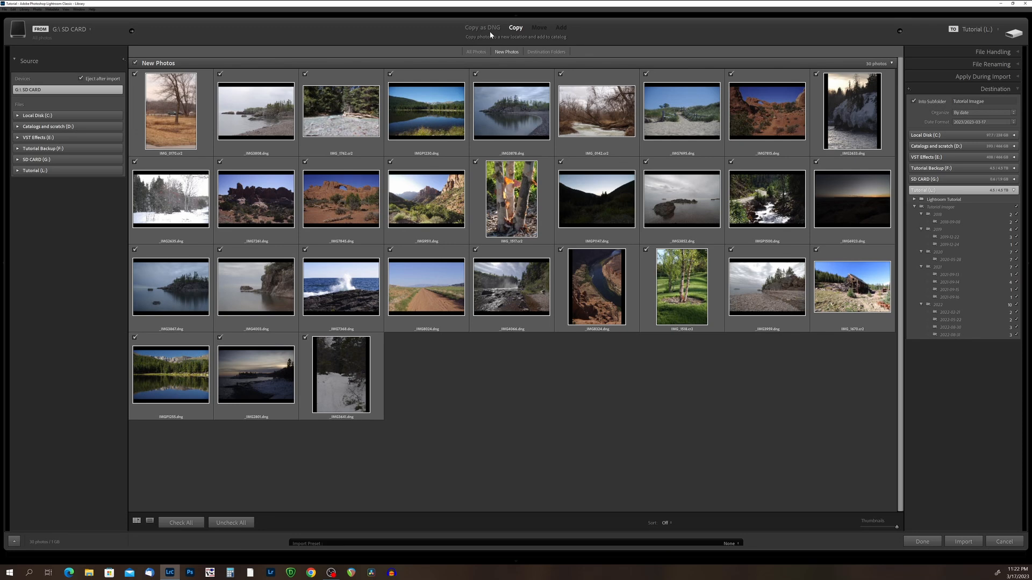
pyautogui.moveTo(487, 37)
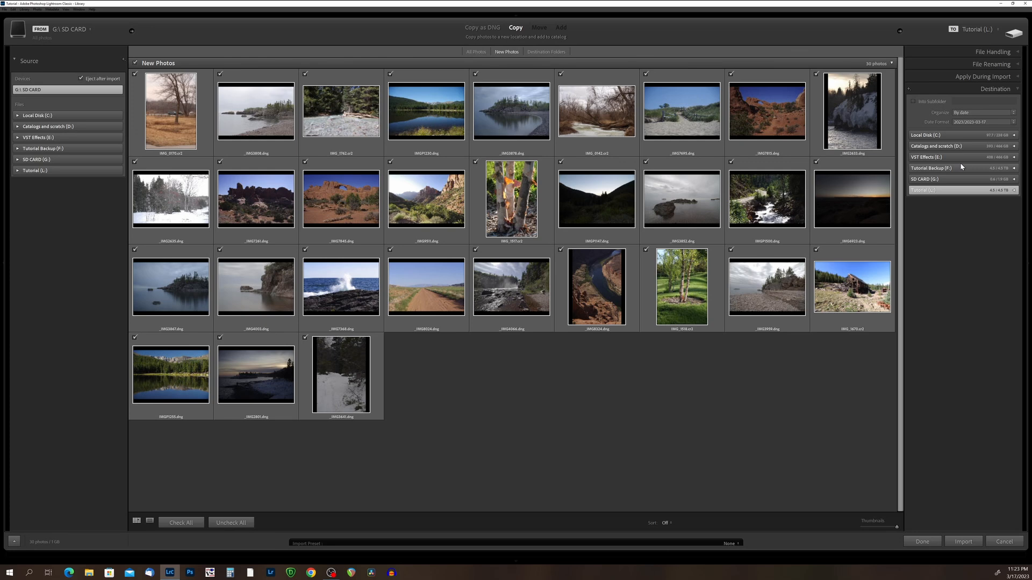
pyautogui.moveTo(724, 332)
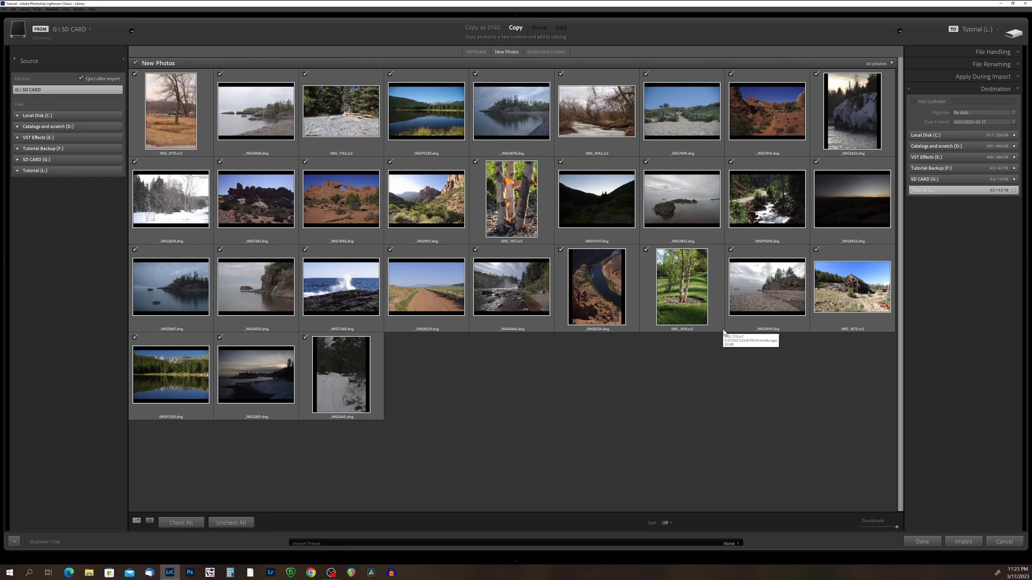
pyautogui.moveTo(413, 231)
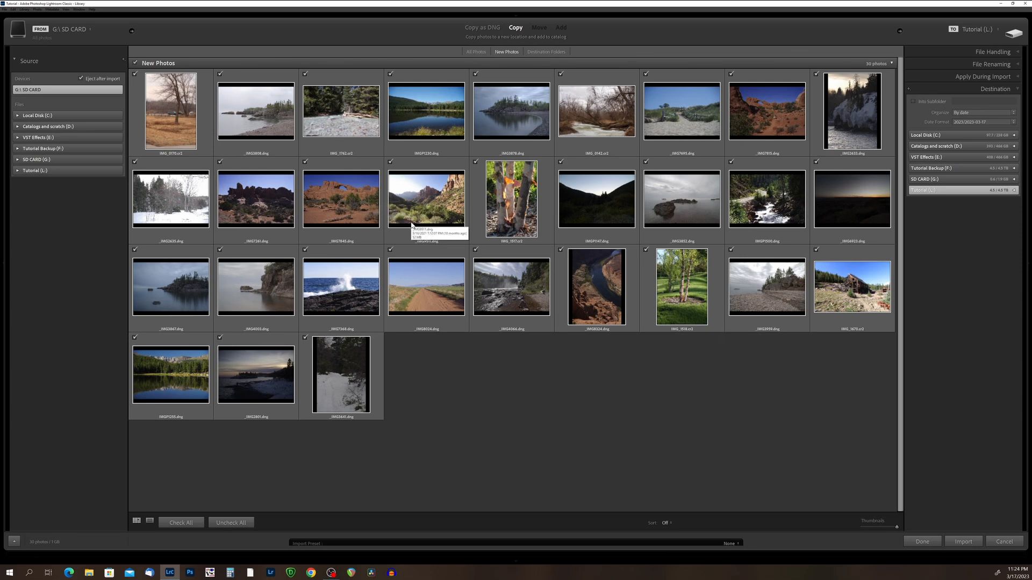
pyautogui.moveTo(422, 205)
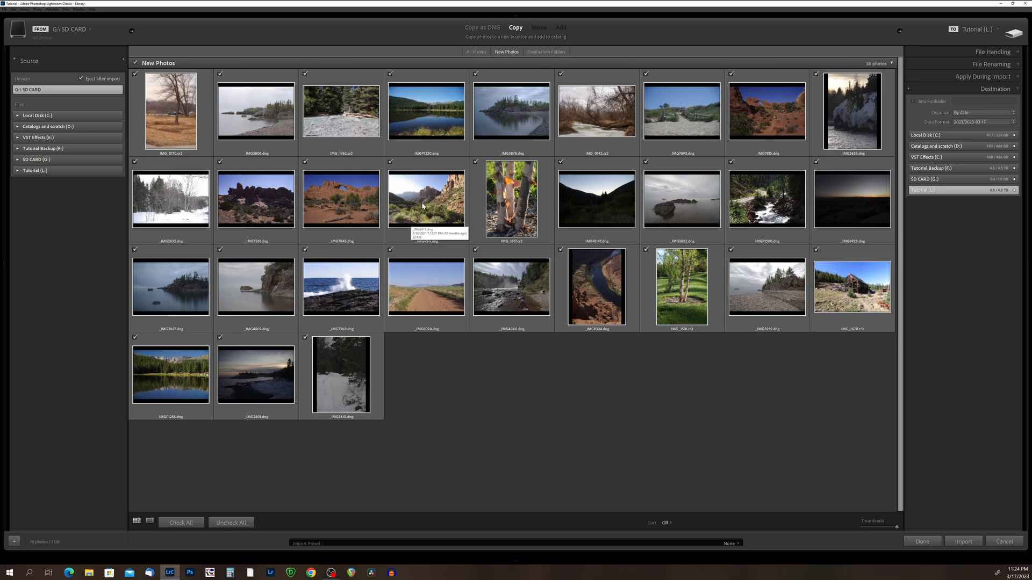
pyautogui.moveTo(928, 173)
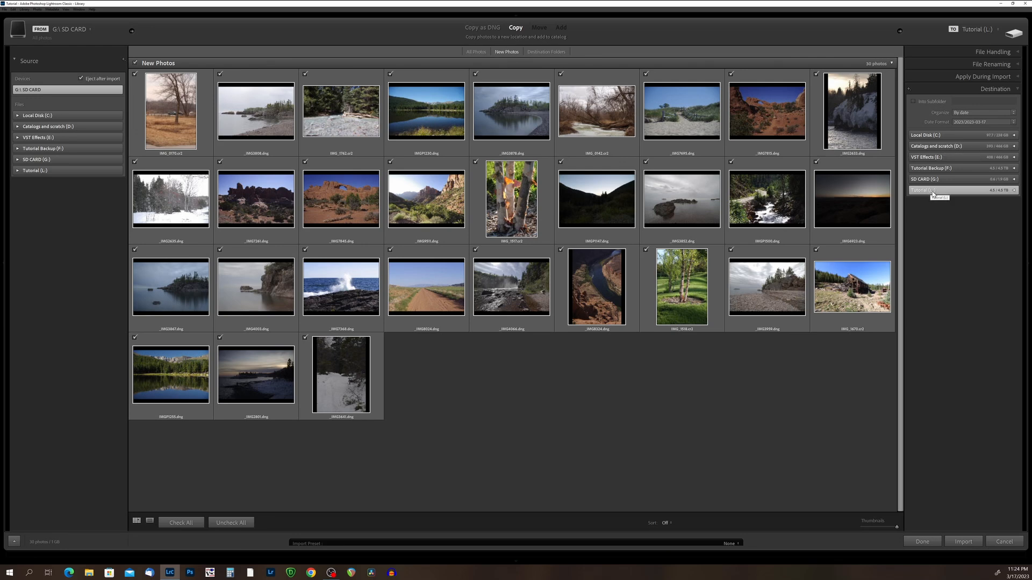
# Expand the Tutorial (L:) drive to show its year and date folders.
pyautogui.click(914, 190)
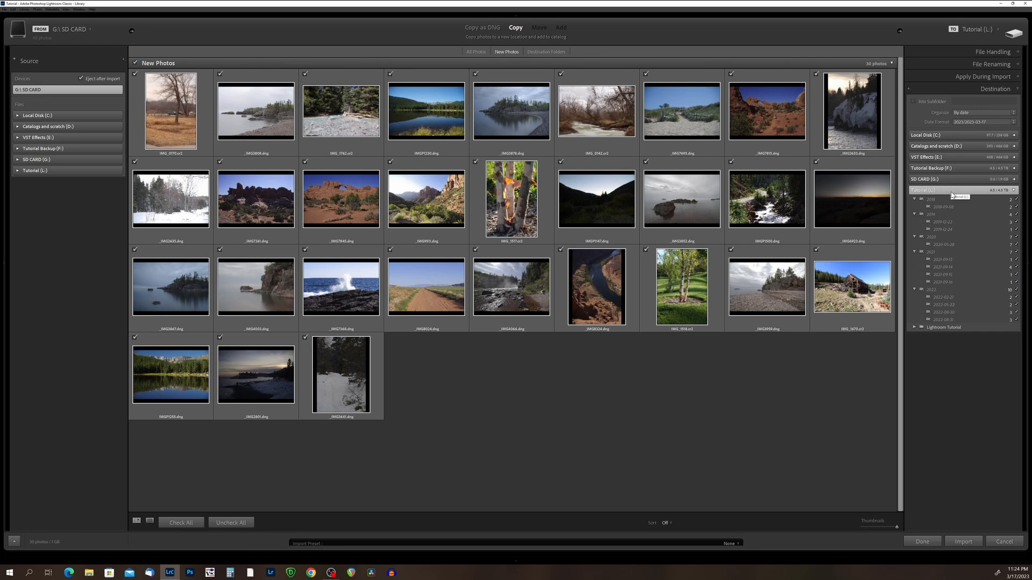
pyautogui.moveTo(952, 254)
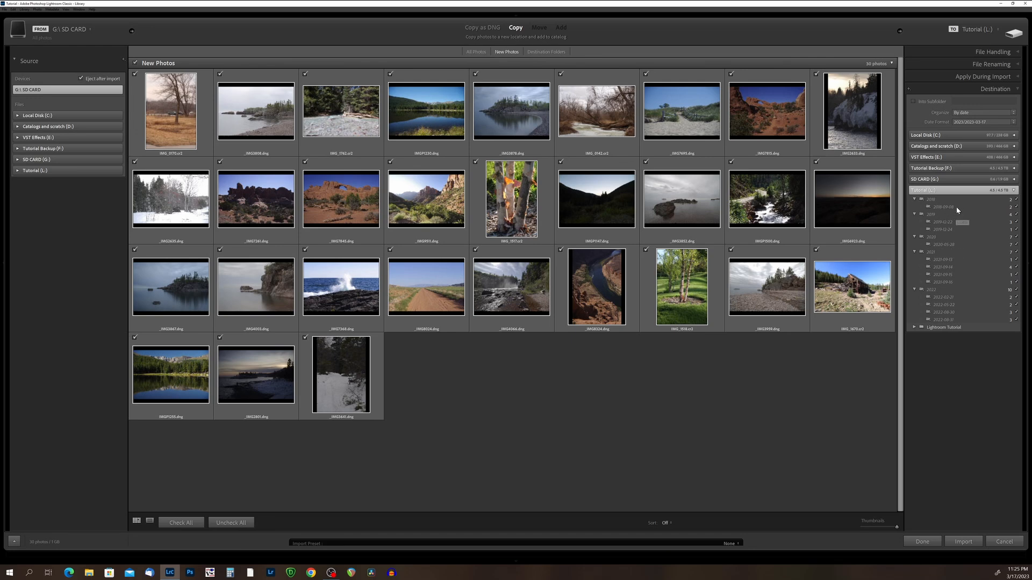
# Set Build Previews to Standard in the File Handling panel.
pyautogui.click(992, 52)
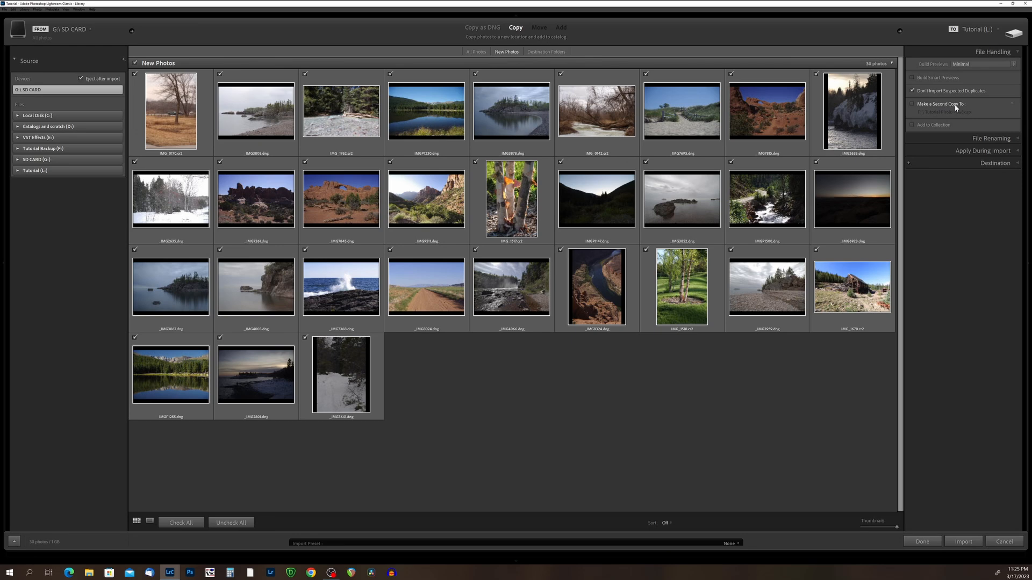
pyautogui.click(985, 64)
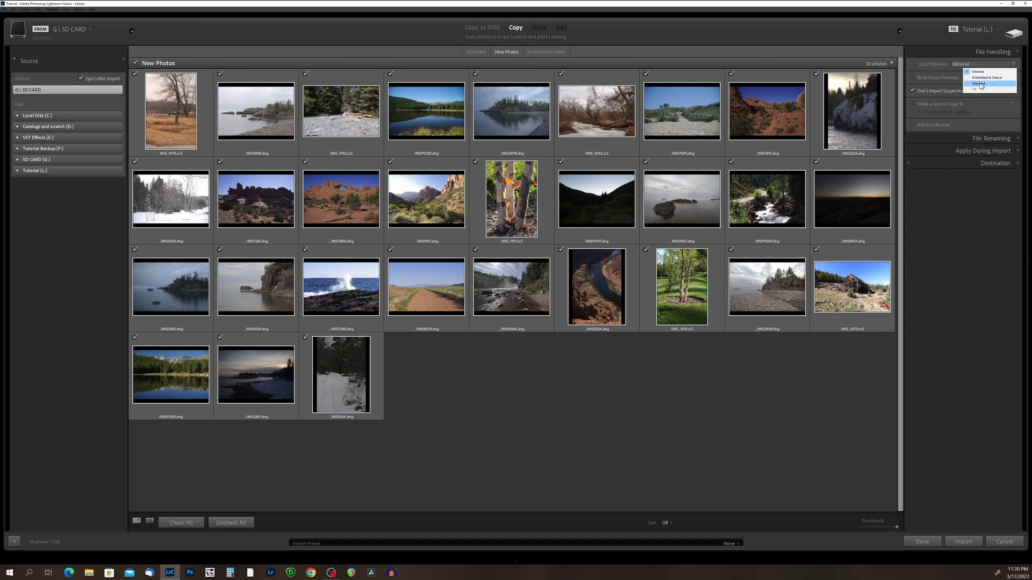
pyautogui.click(979, 82)
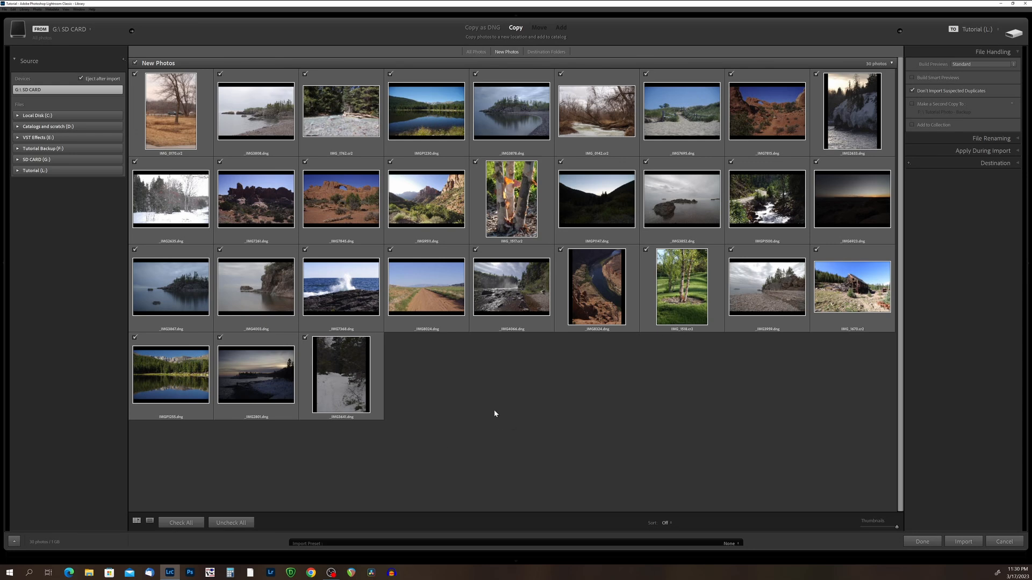
pyautogui.moveTo(511, 249)
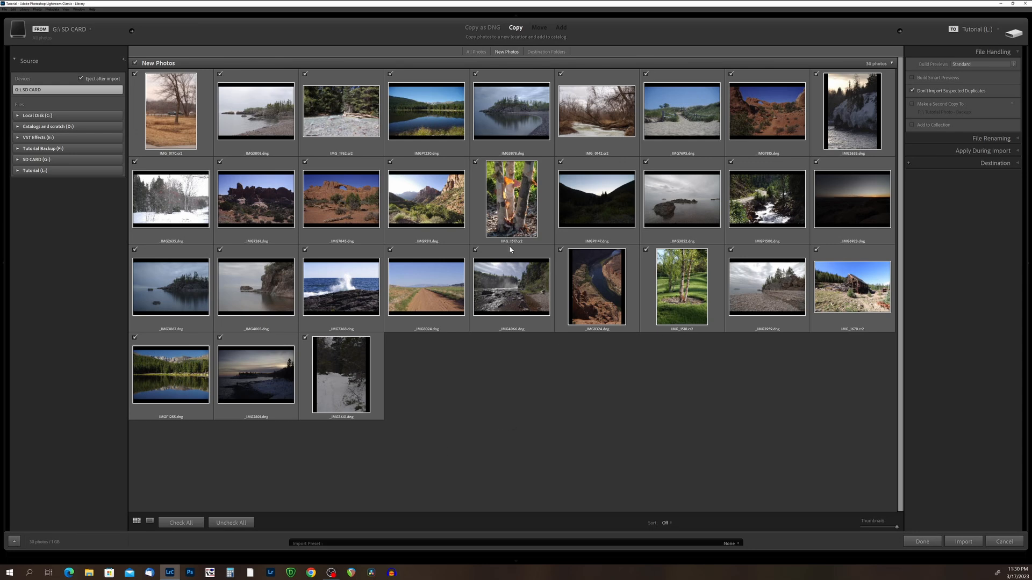
pyautogui.moveTo(511, 287)
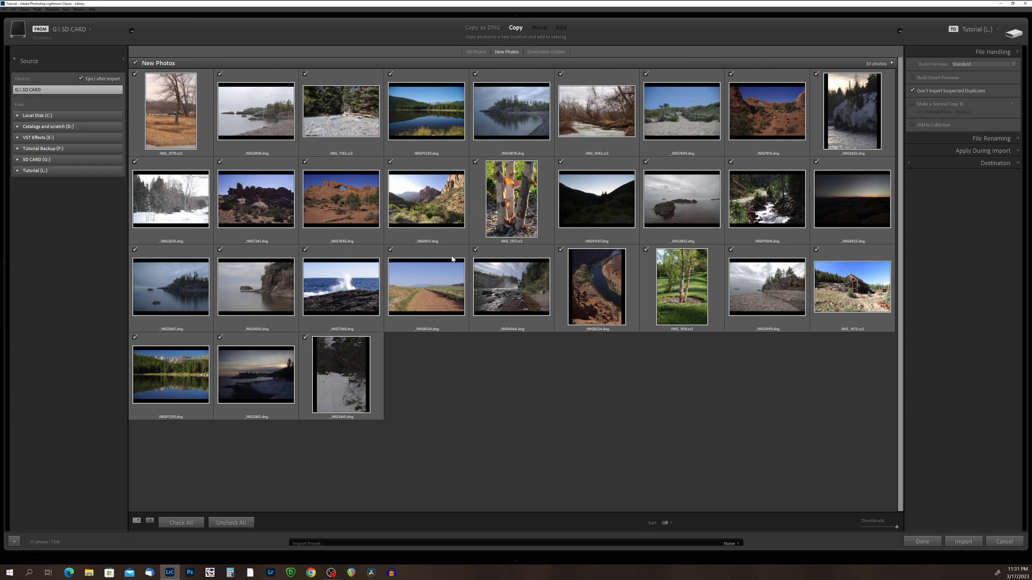
pyautogui.moveTo(200, 161)
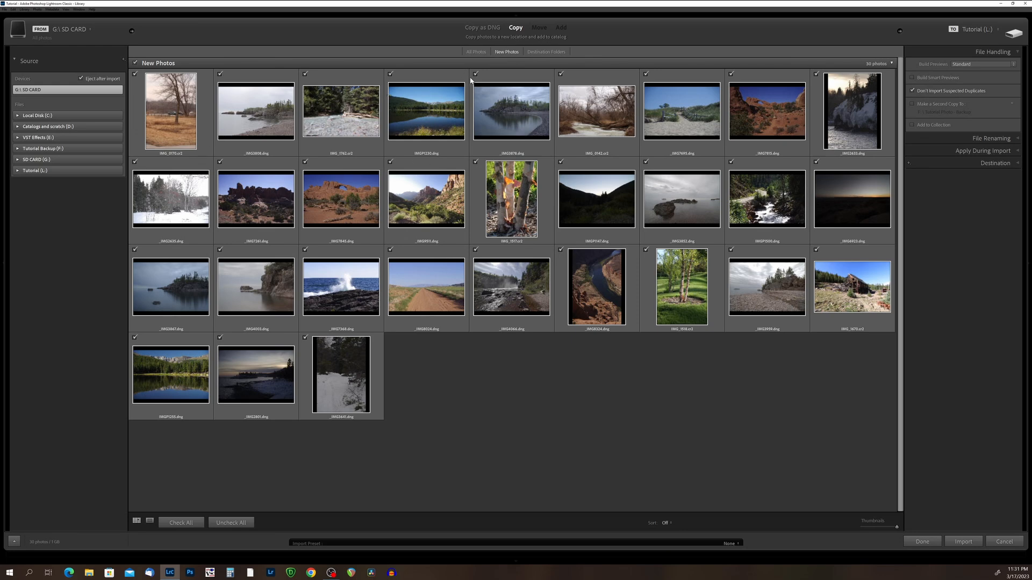
pyautogui.moveTo(626, 207)
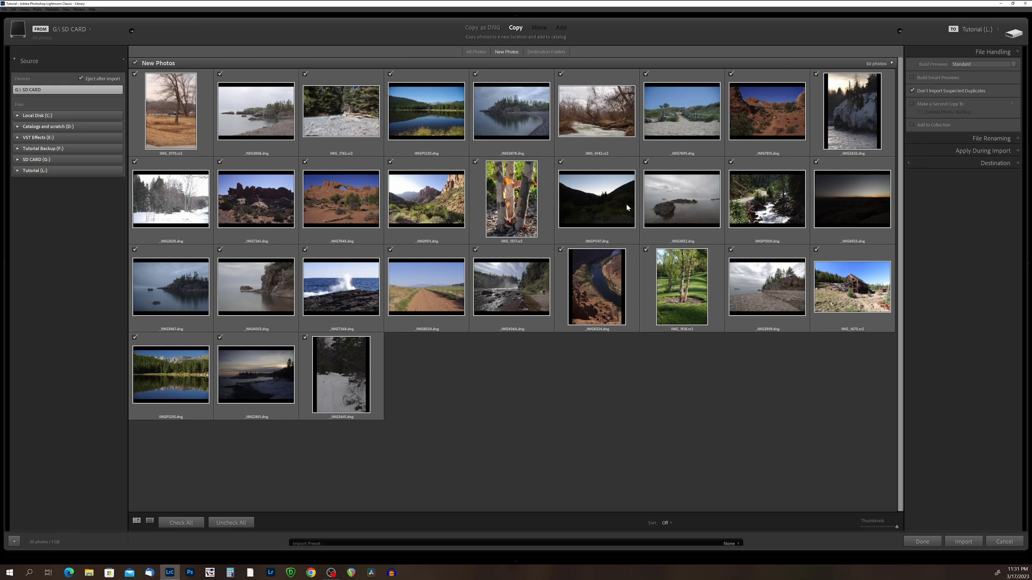
pyautogui.moveTo(619, 214)
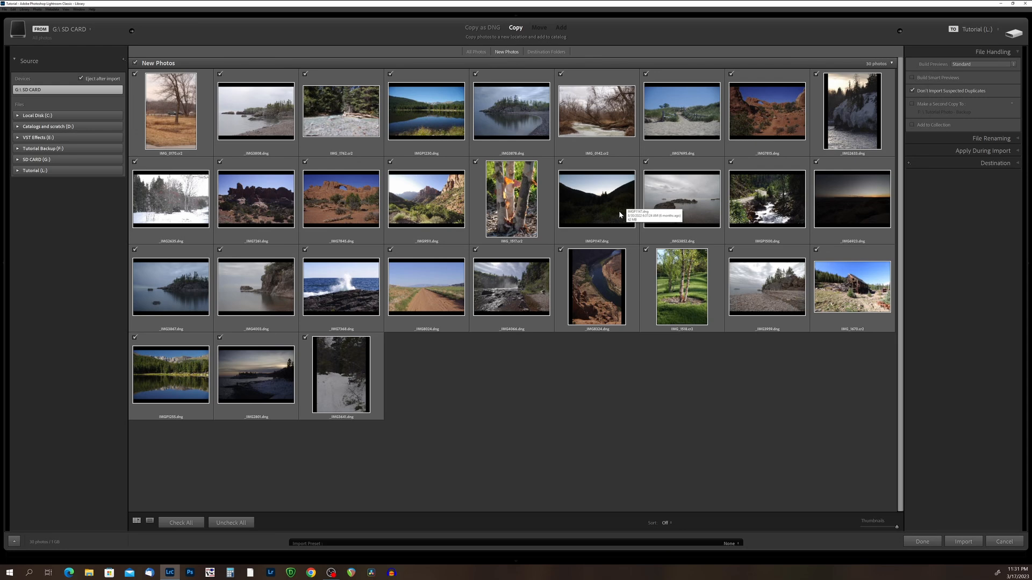
pyautogui.moveTo(621, 220)
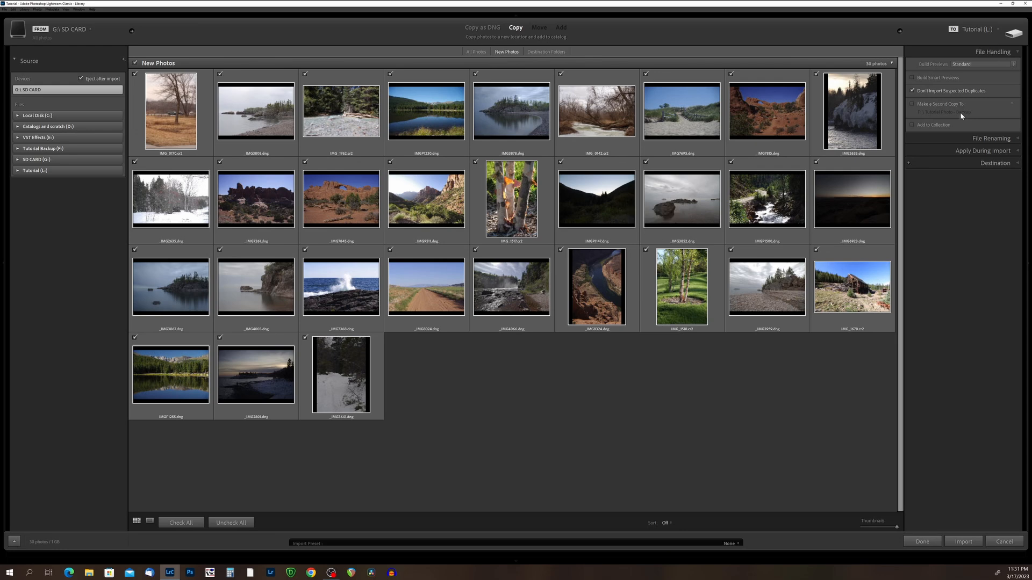
pyautogui.moveTo(945, 114)
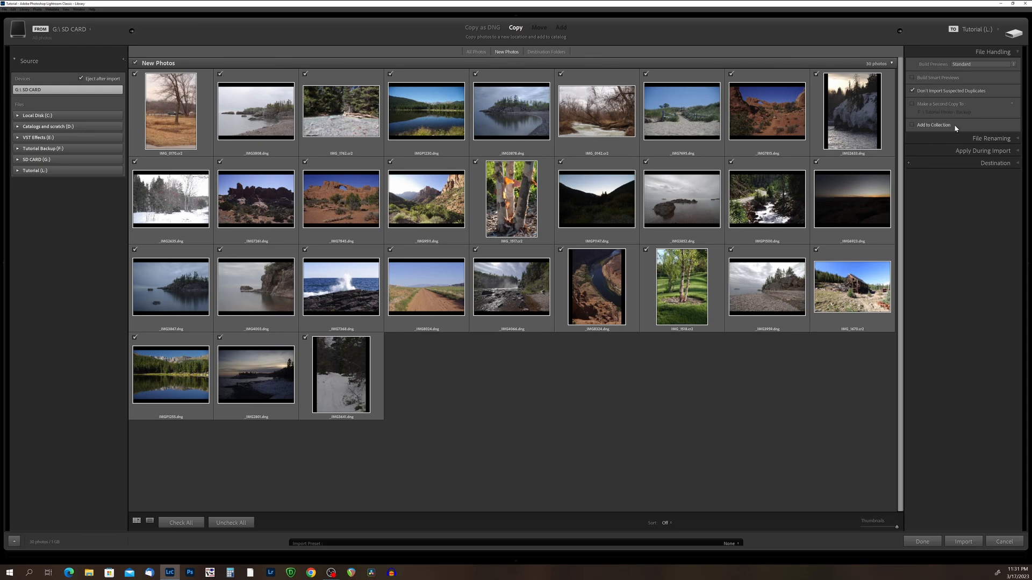
pyautogui.moveTo(955, 129)
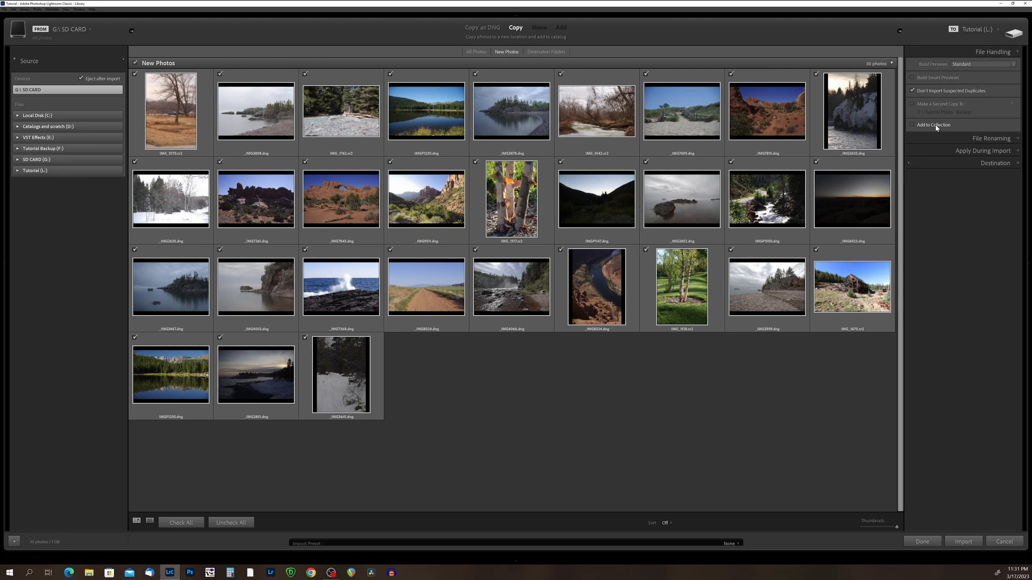
# Expand the File Renaming panel, collapsing File Handling.
pyautogui.click(991, 64)
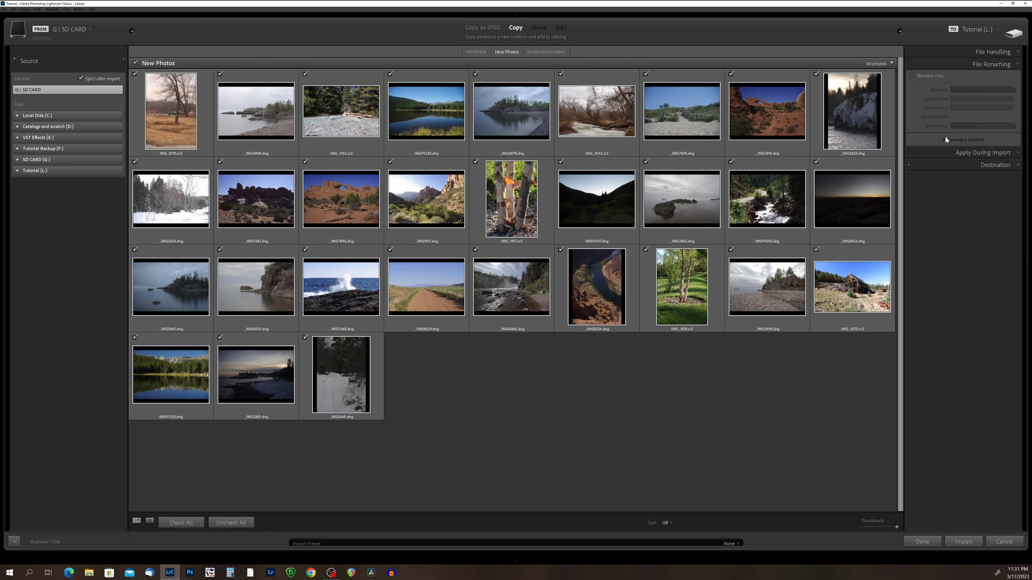
pyautogui.moveTo(996, 73)
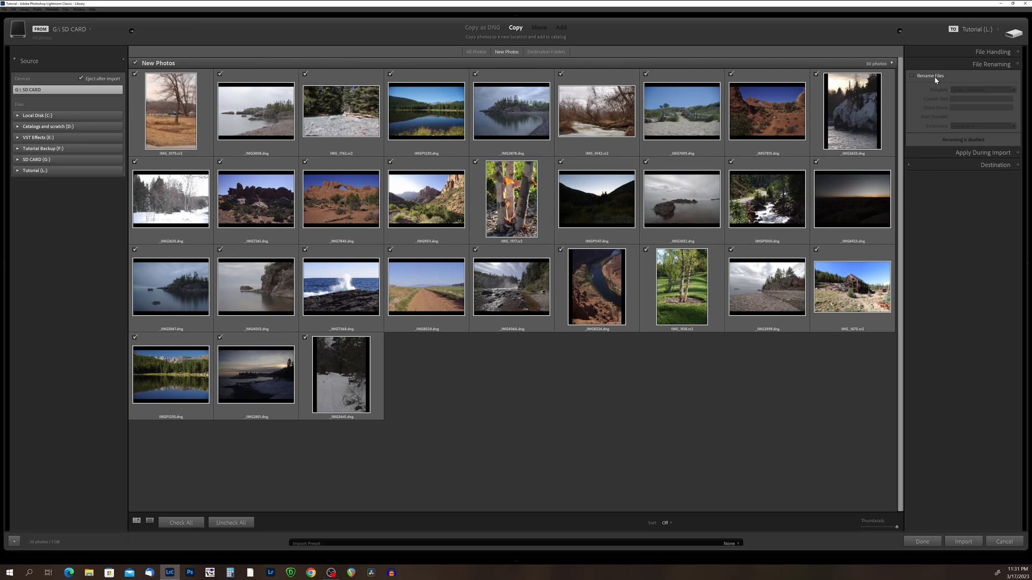
pyautogui.moveTo(924, 80)
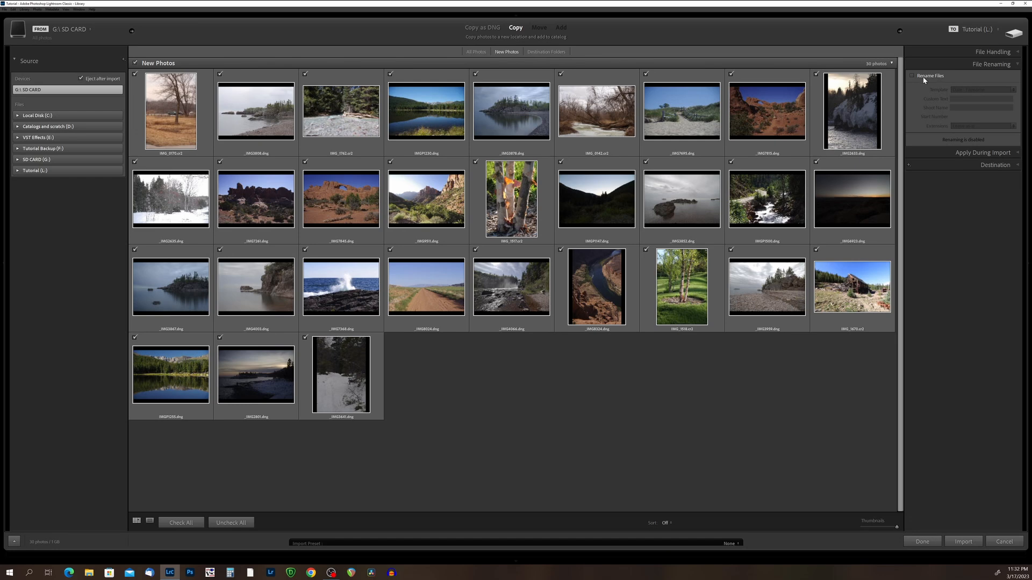
# Enable Rename Files with the Date - Filename template and expand Apply During Import.
pyautogui.click(912, 76)
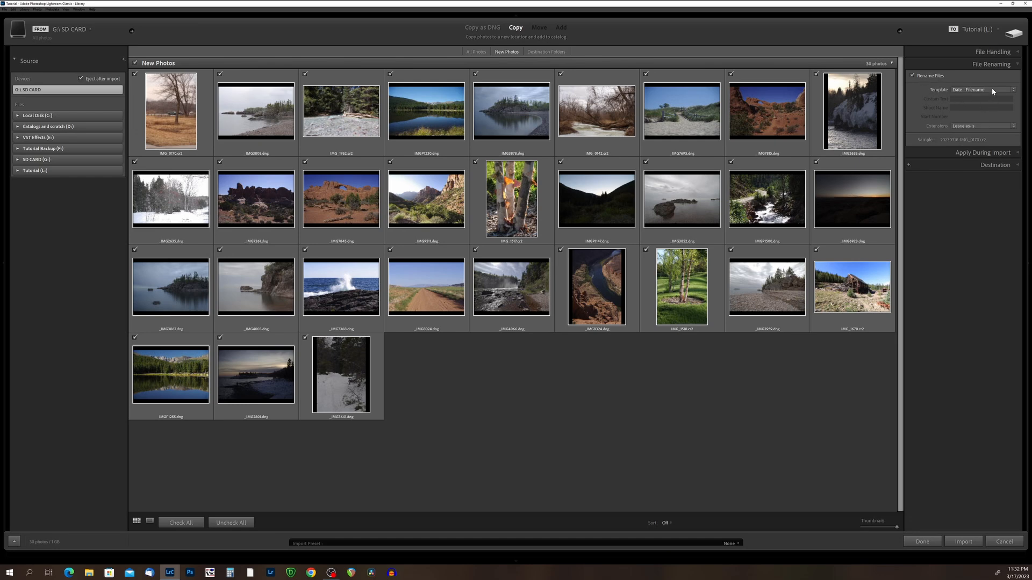
pyautogui.click(984, 89)
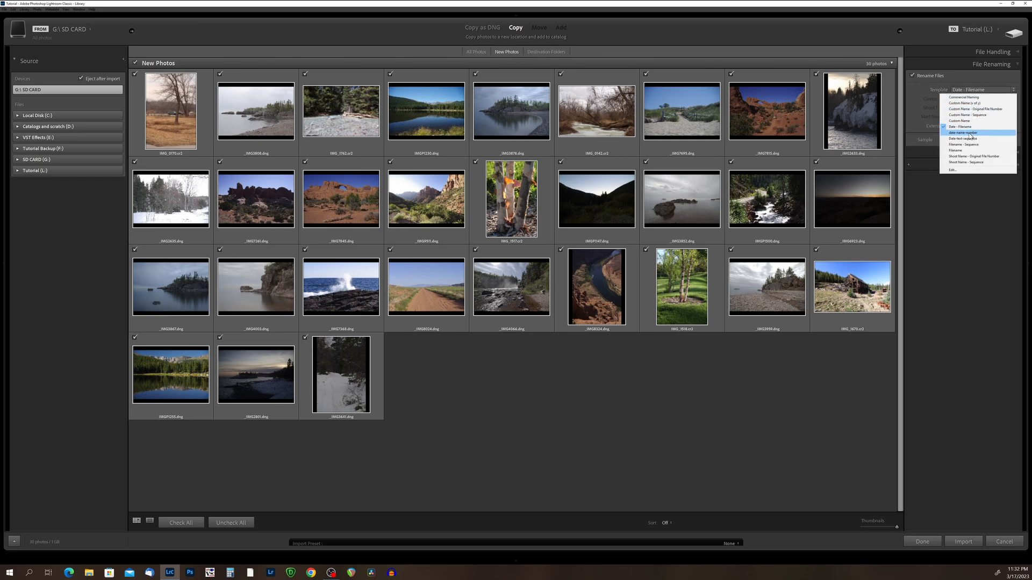
pyautogui.moveTo(973, 162)
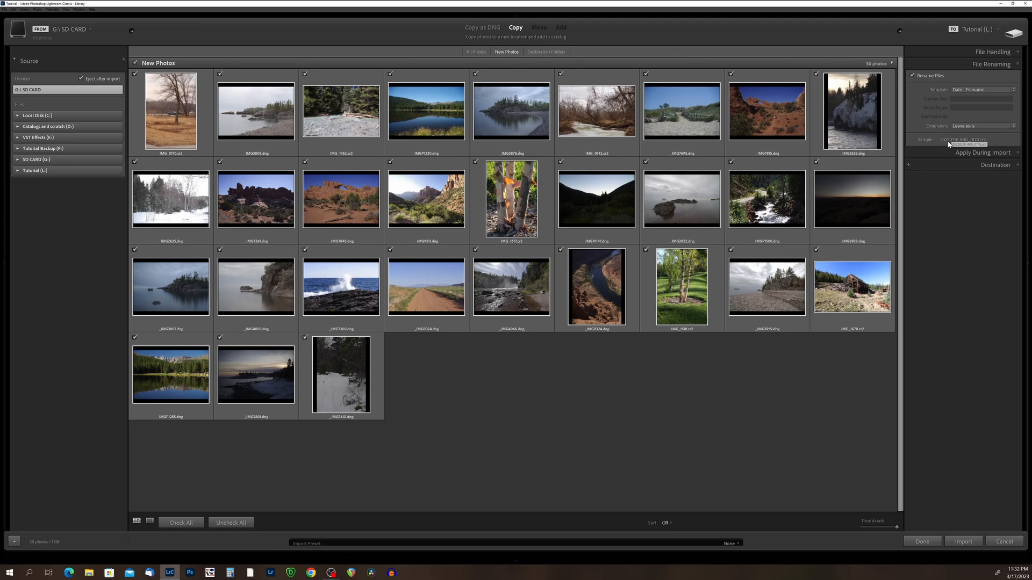
pyautogui.click(913, 76)
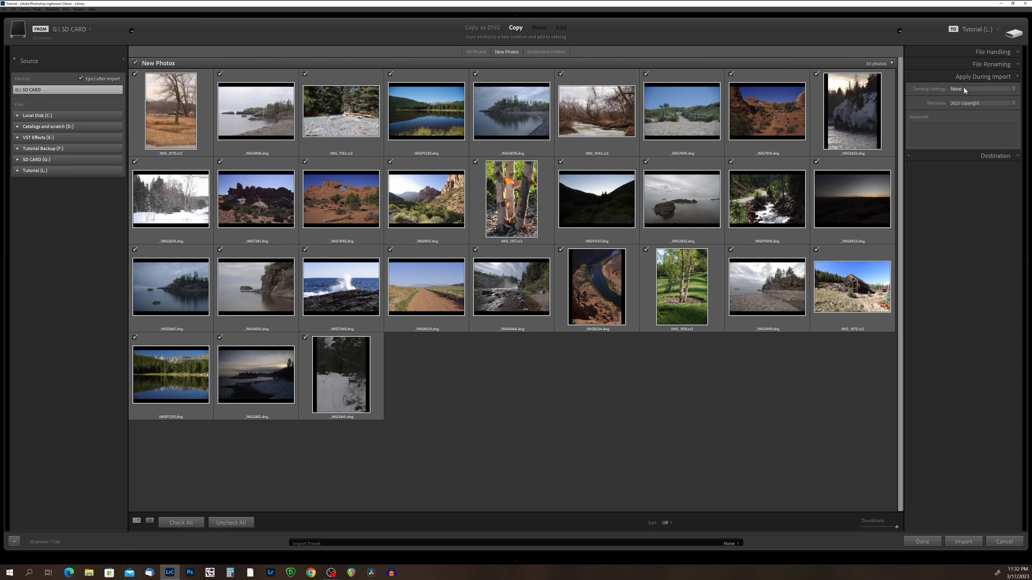
pyautogui.click(980, 89)
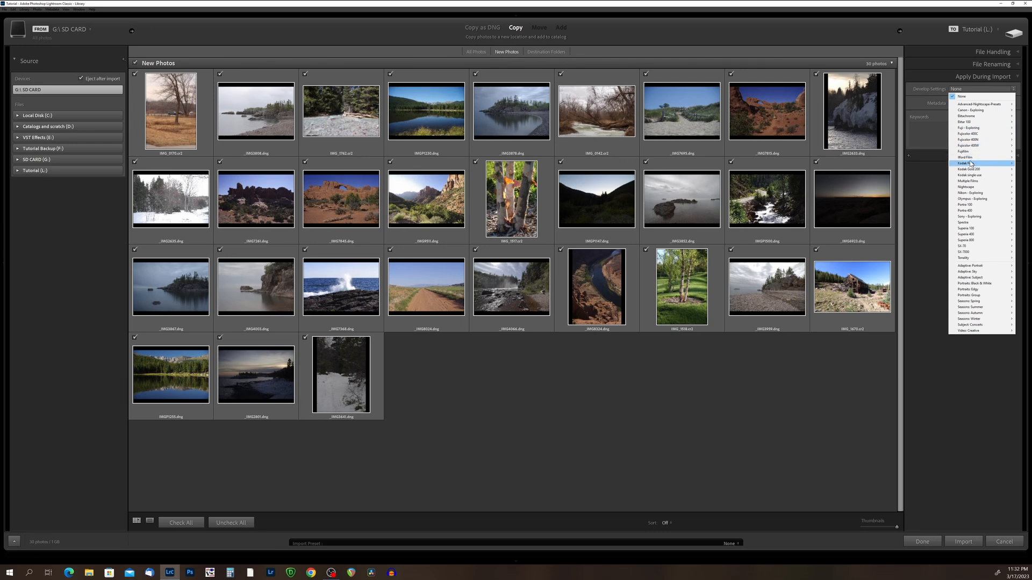
pyautogui.moveTo(967, 157)
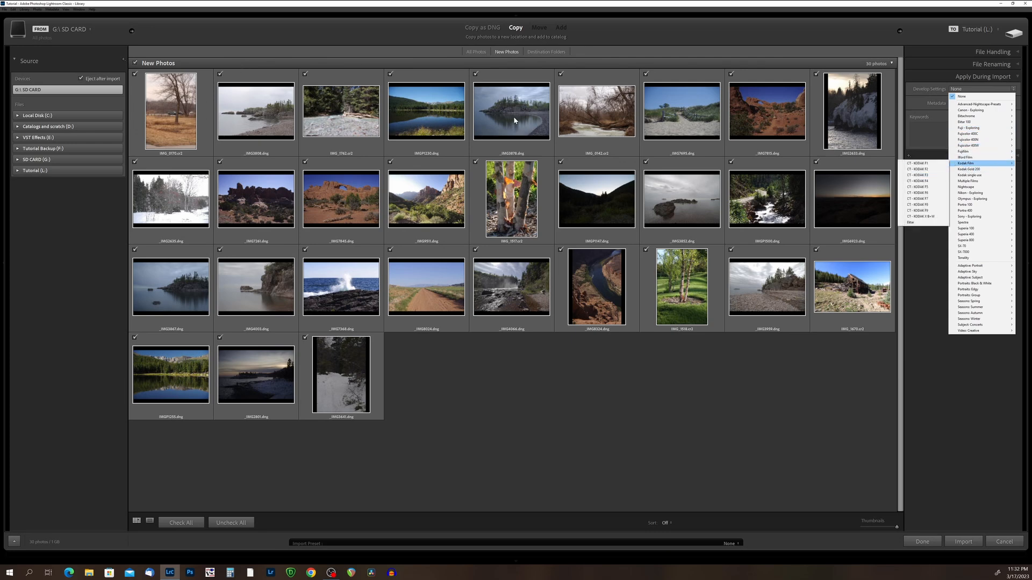
pyautogui.moveTo(310, 349)
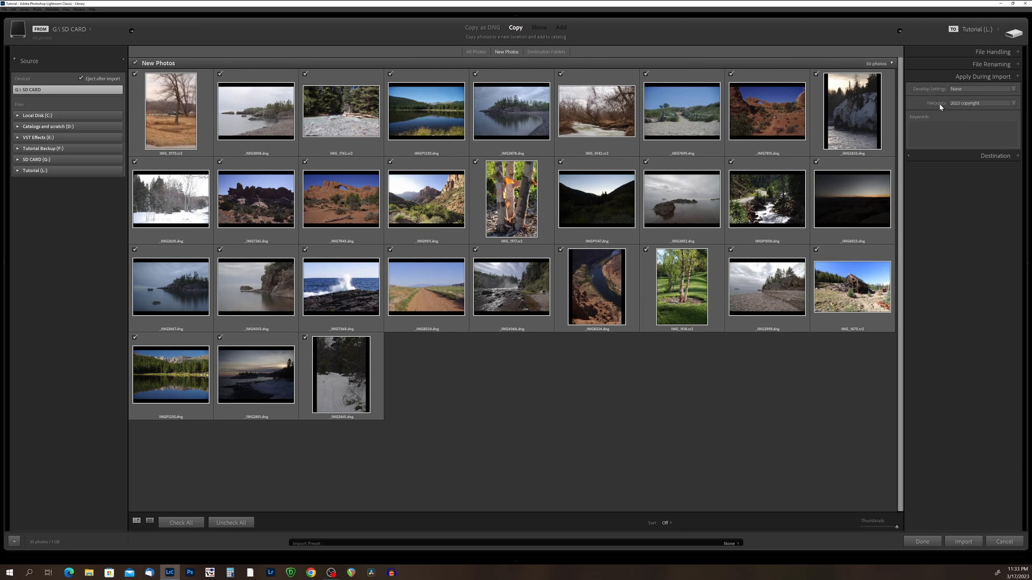
pyautogui.click(980, 102)
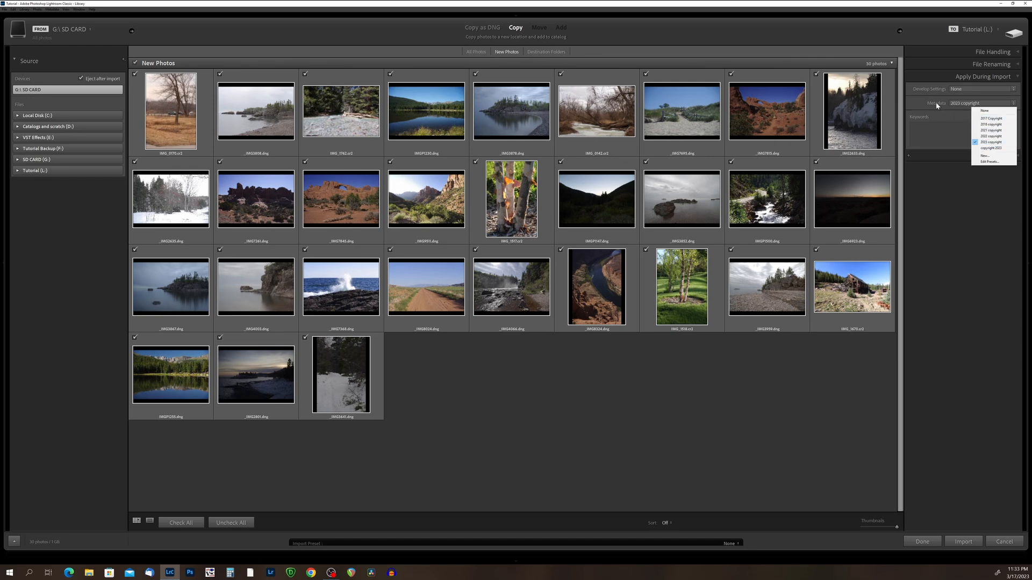
pyautogui.click(991, 141)
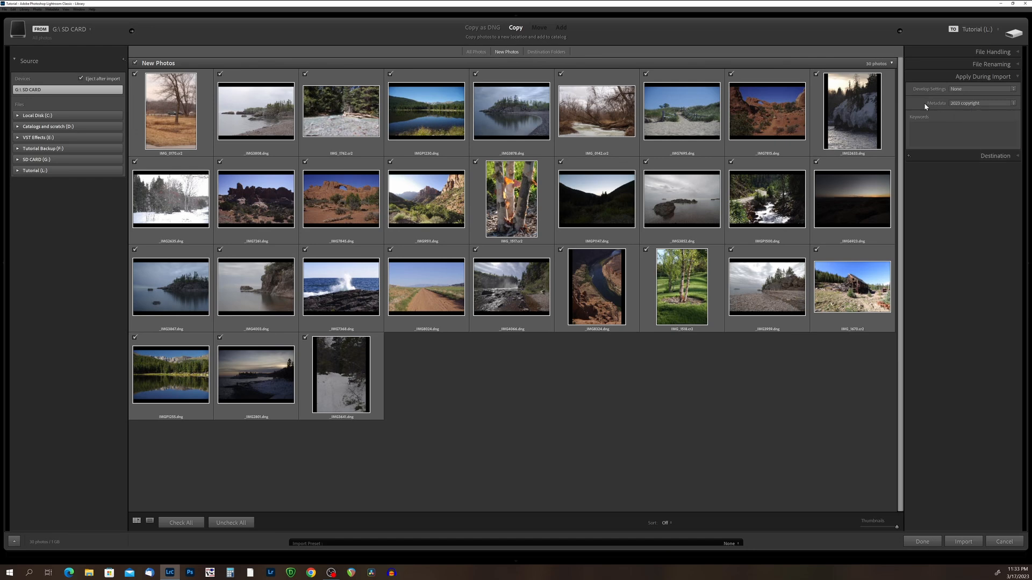
pyautogui.moveTo(943, 155)
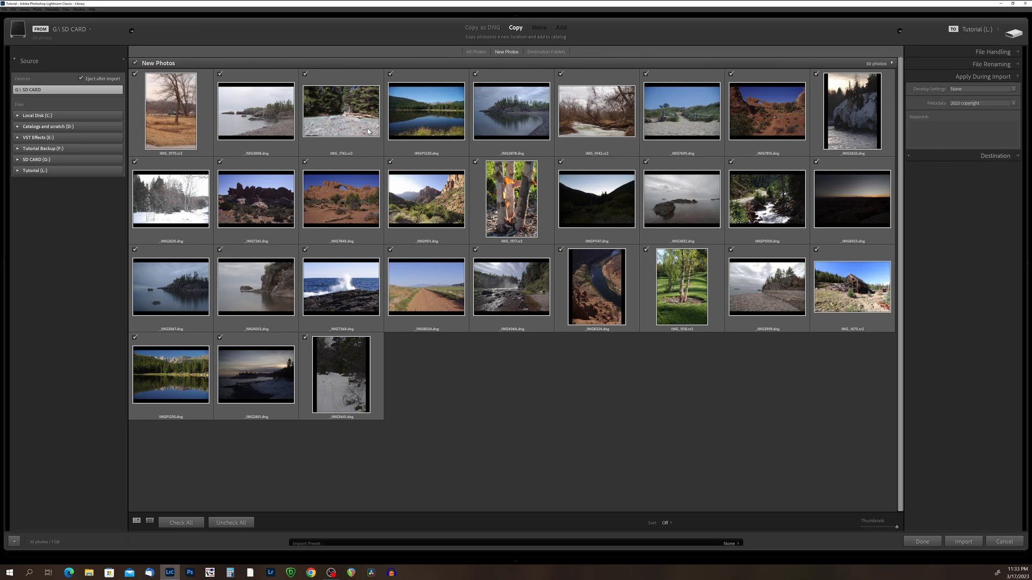
pyautogui.moveTo(829, 207)
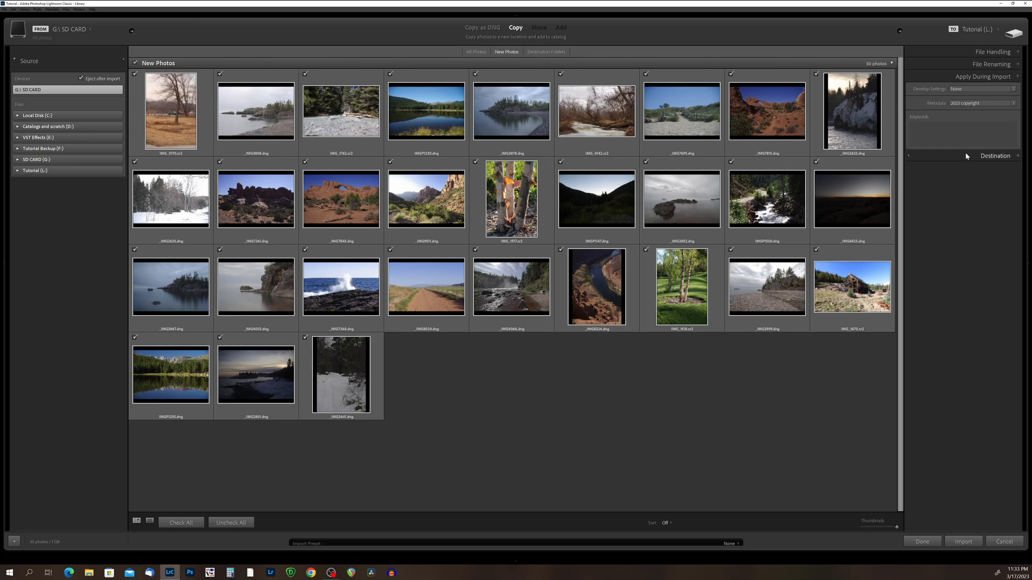
pyautogui.click(961, 132)
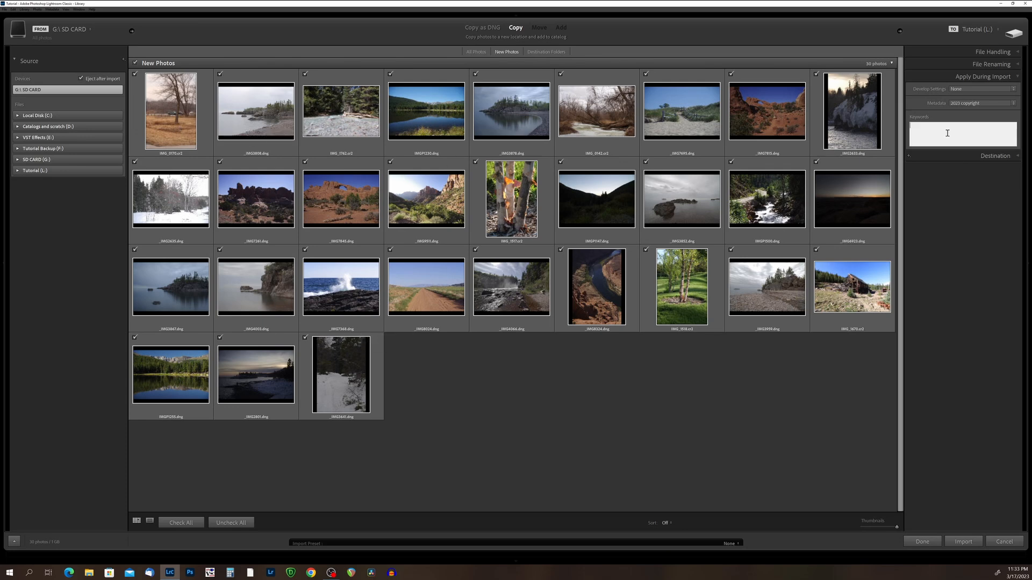
pyautogui.moveTo(930, 153)
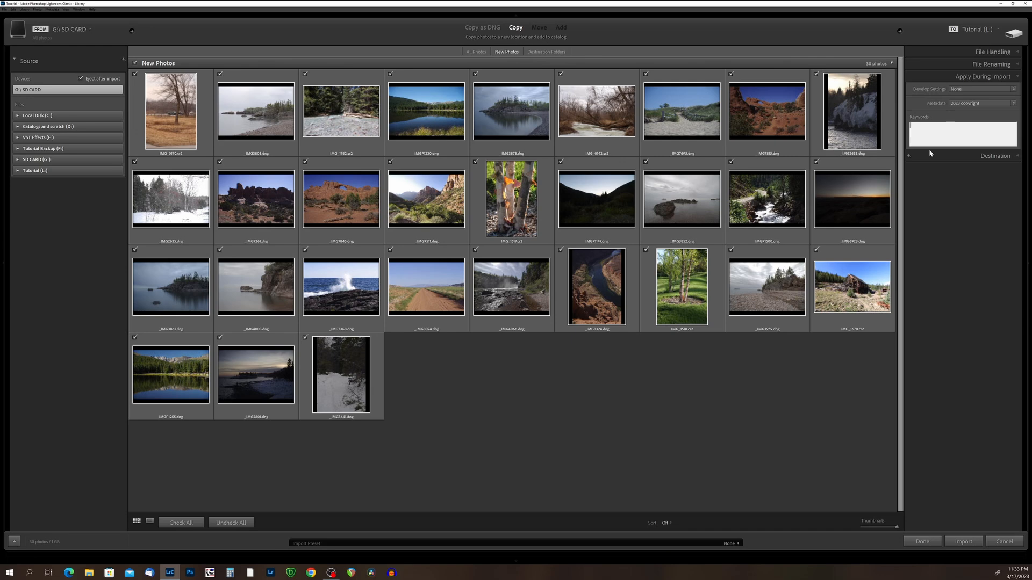
pyautogui.moveTo(413, 267)
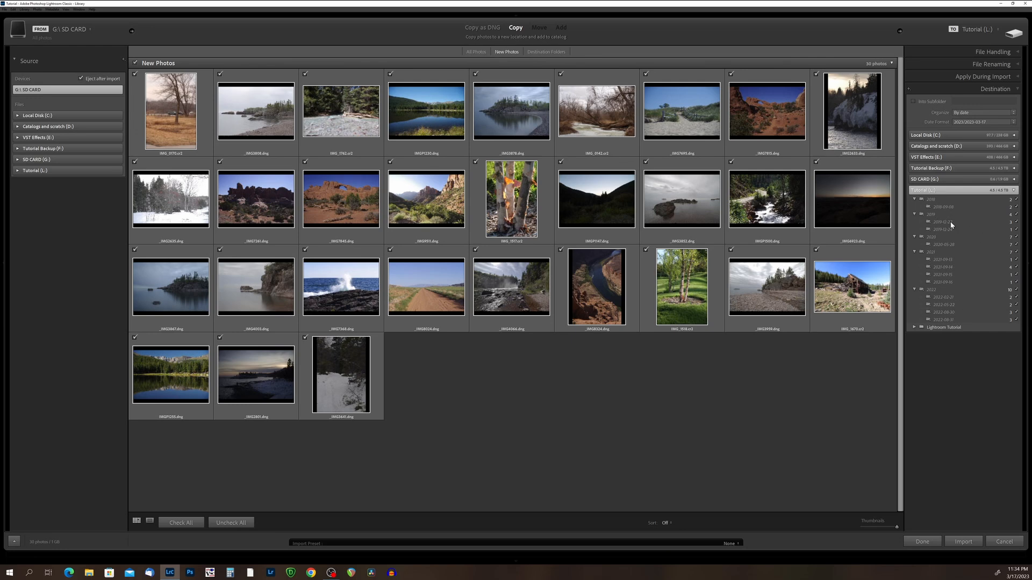
pyautogui.moveTo(950, 223)
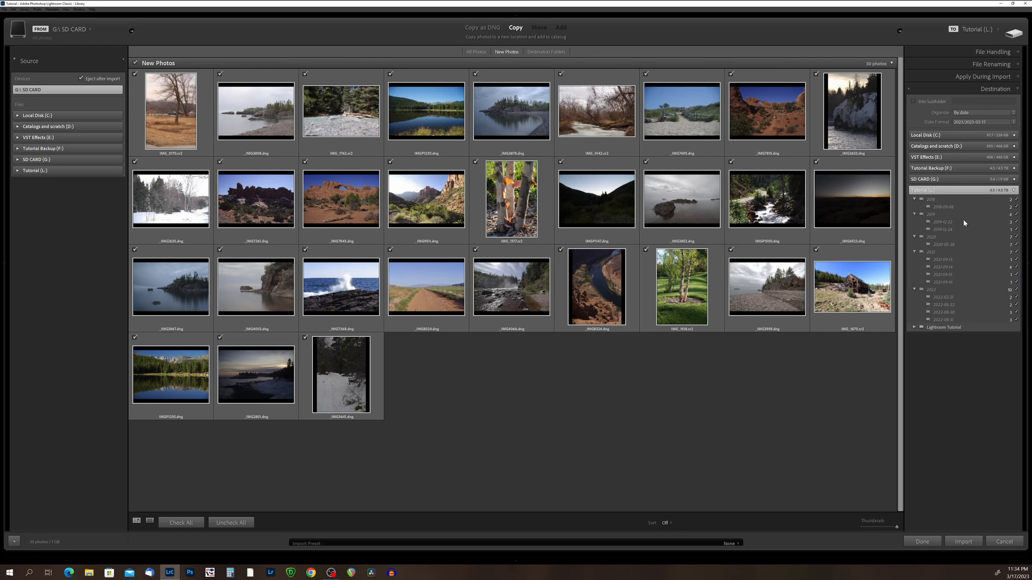
pyautogui.moveTo(956, 254)
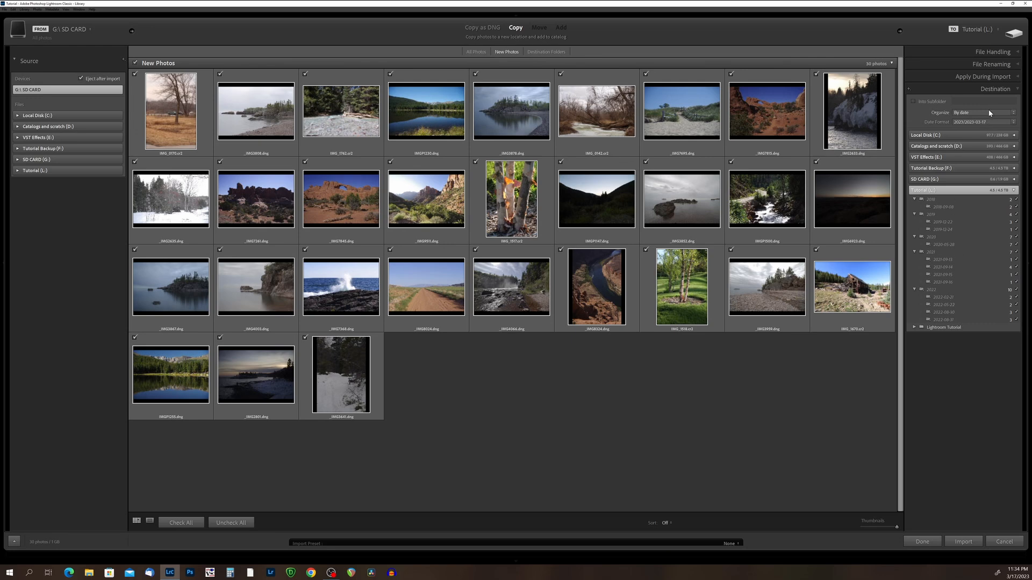
pyautogui.click(981, 112)
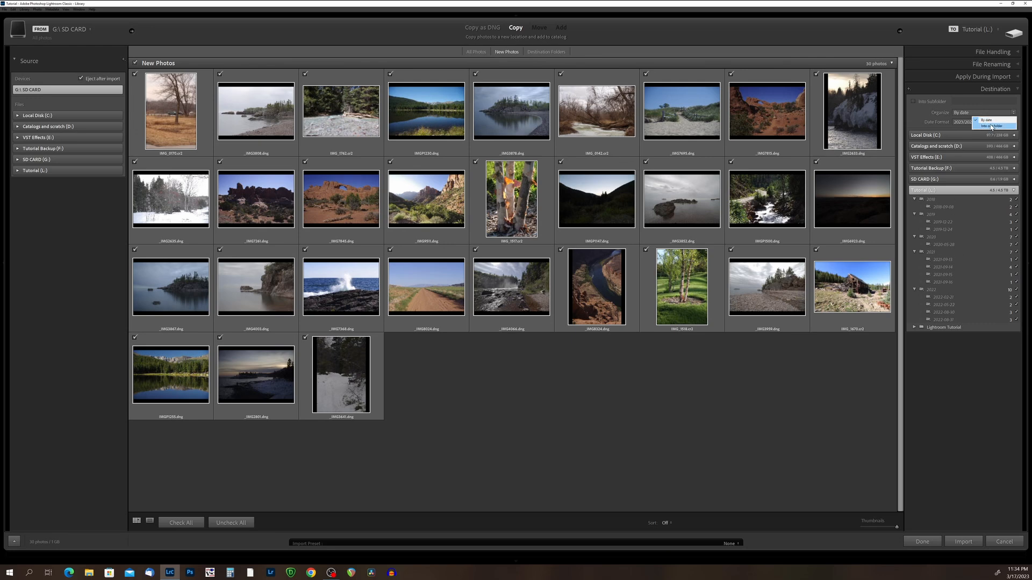
pyautogui.click(993, 126)
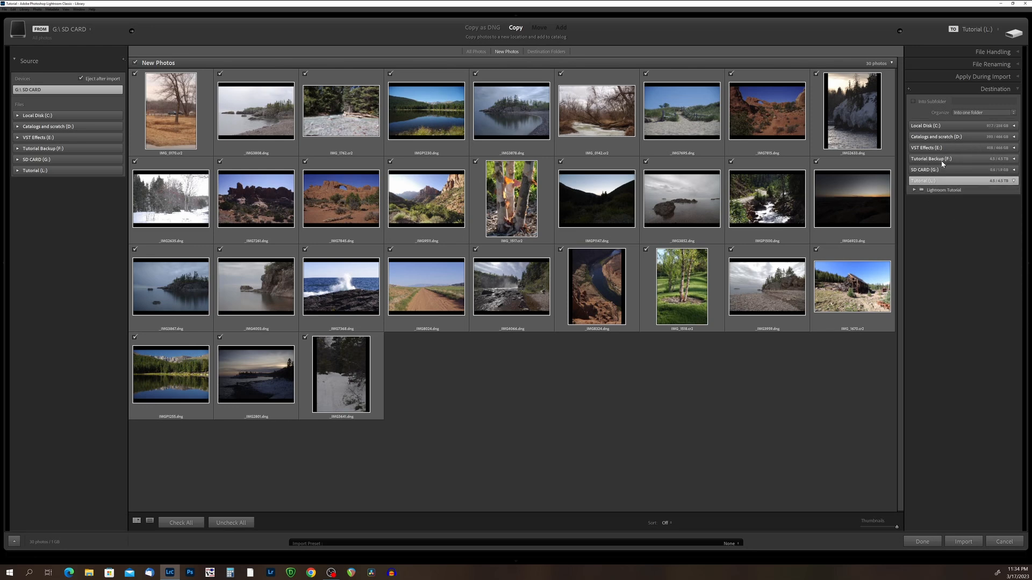
pyautogui.click(980, 122)
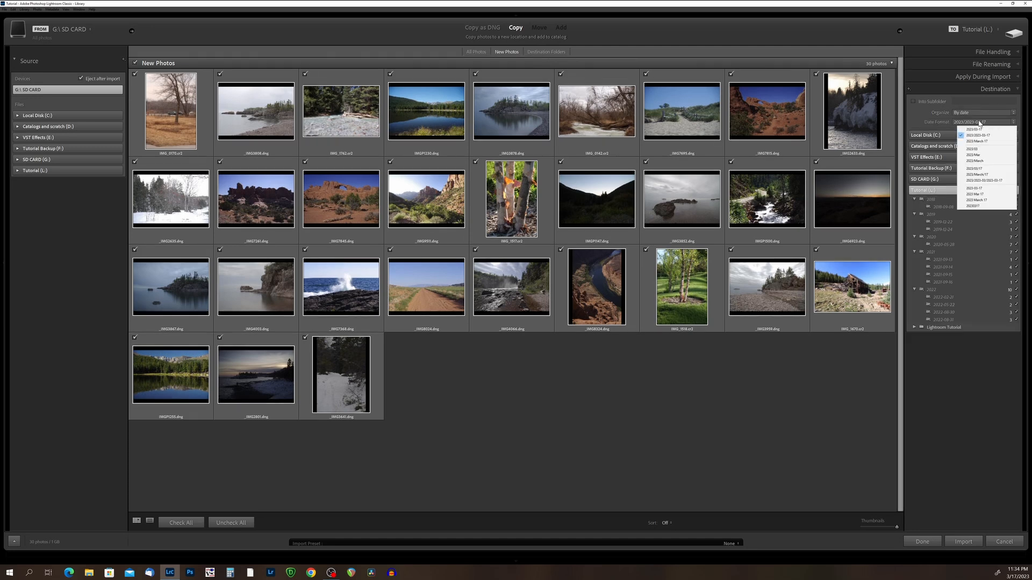
pyautogui.click(979, 135)
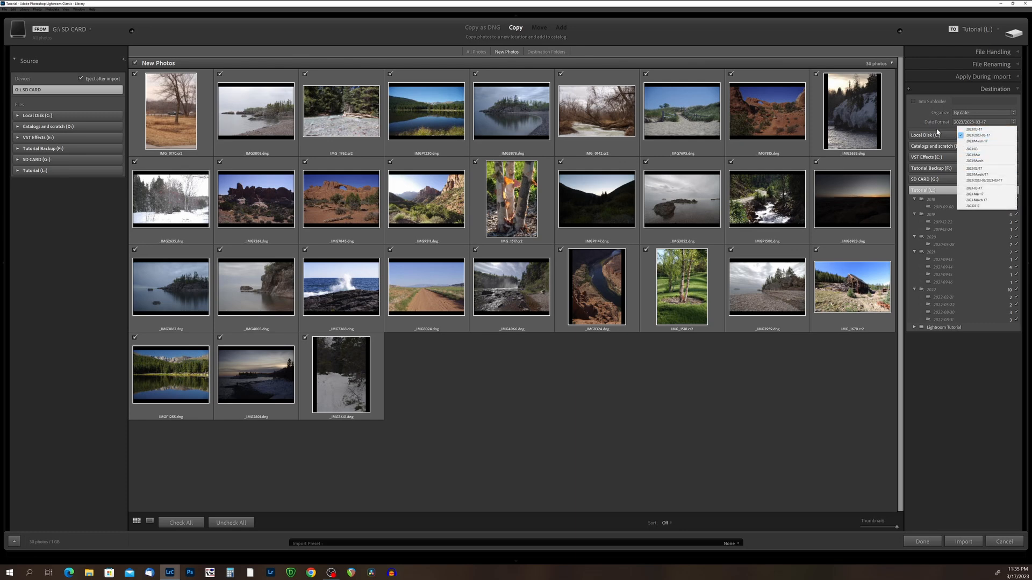
pyautogui.click(985, 136)
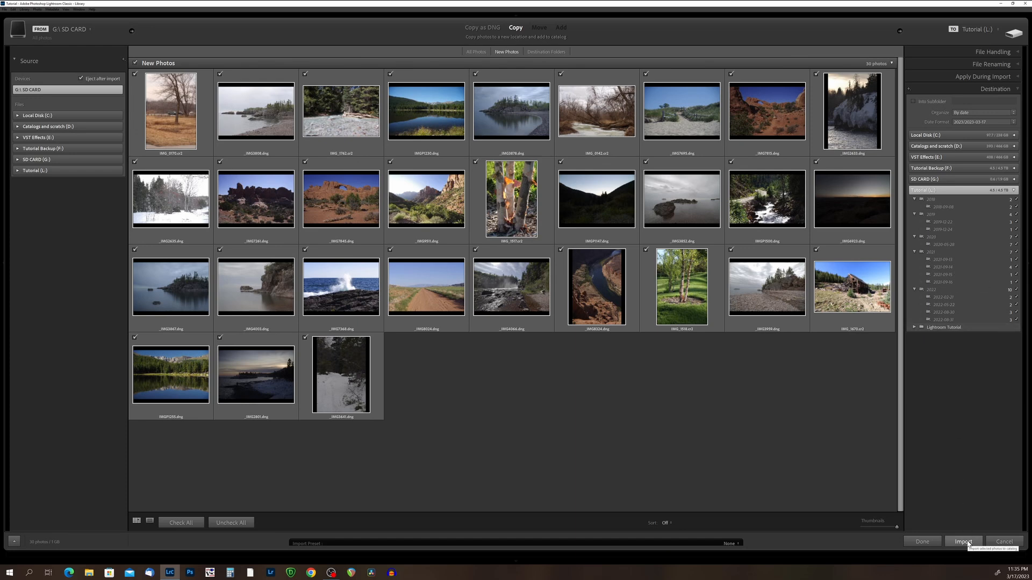
# Import the 30 checked SD card photos into dated Tutorial drive folders.
pyautogui.click(963, 541)
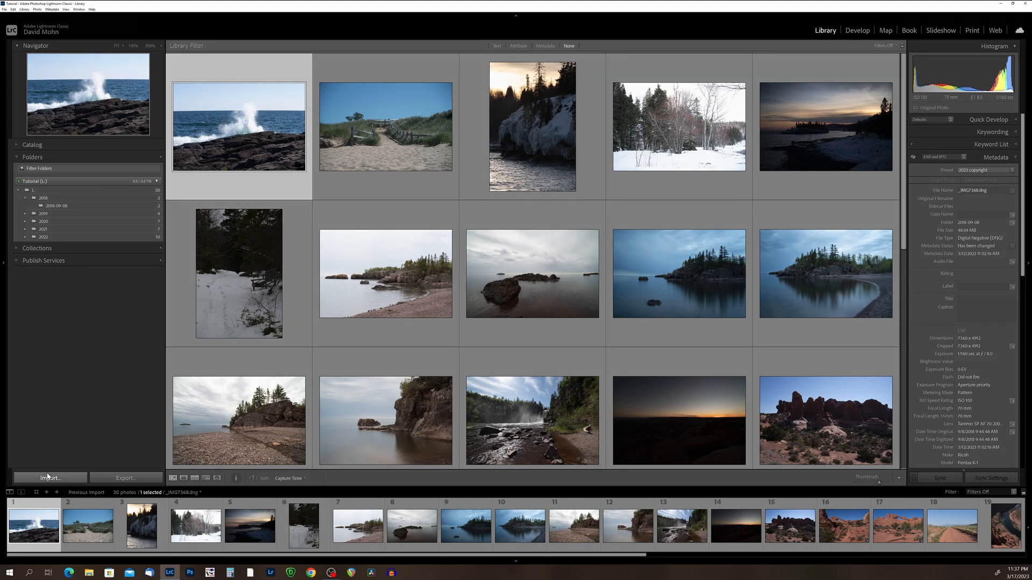
# Start a new import with Sandisk ext (H:) as the source, showing 10 photos.
pyautogui.click(49, 478)
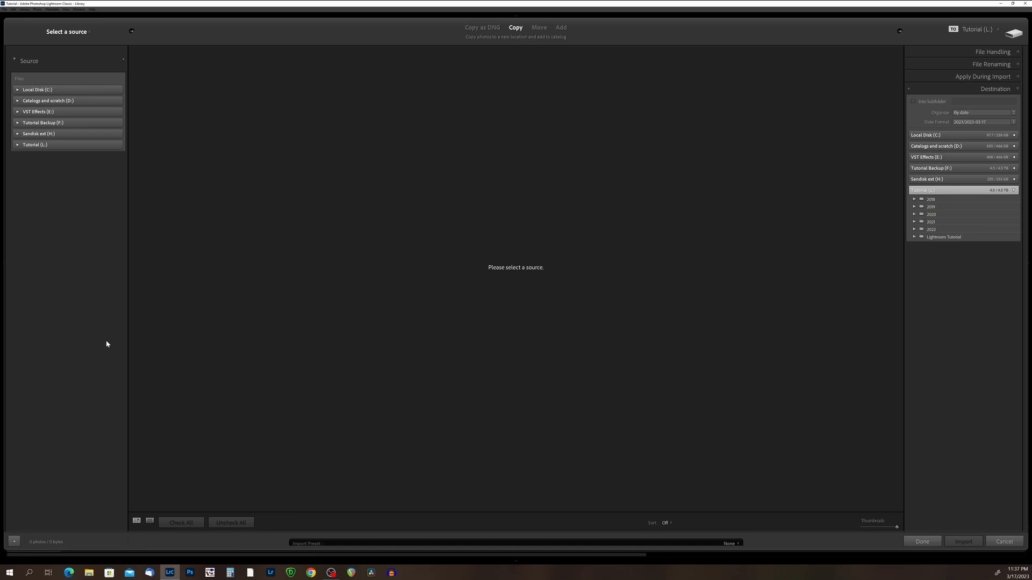
pyautogui.moveTo(84, 70)
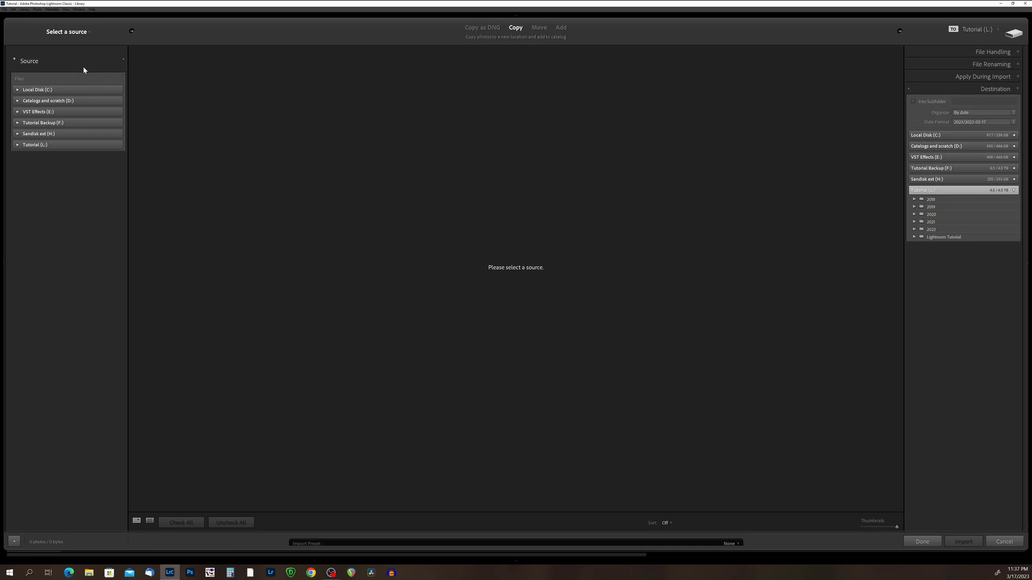
pyautogui.moveTo(39, 134)
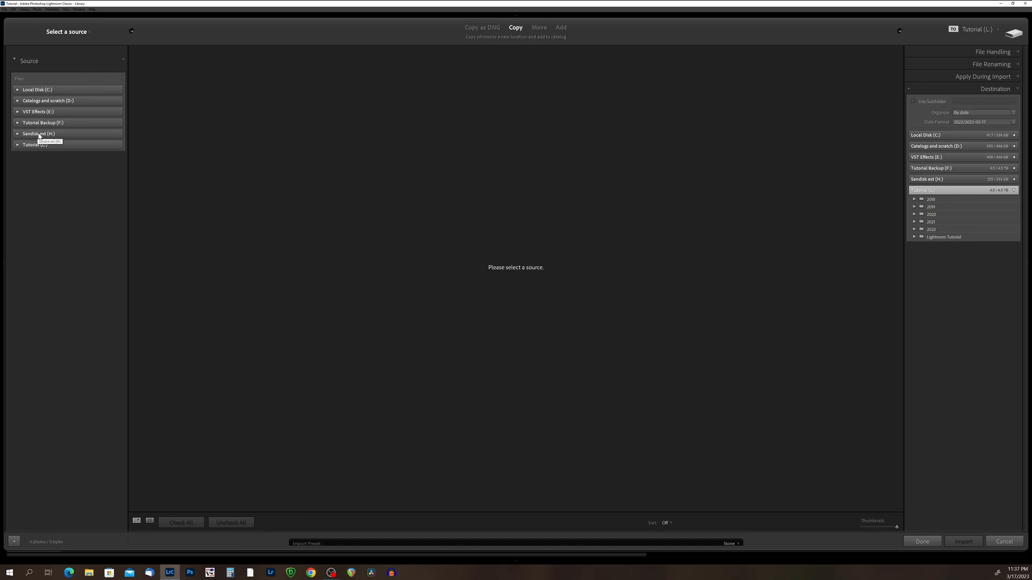
pyautogui.click(38, 134)
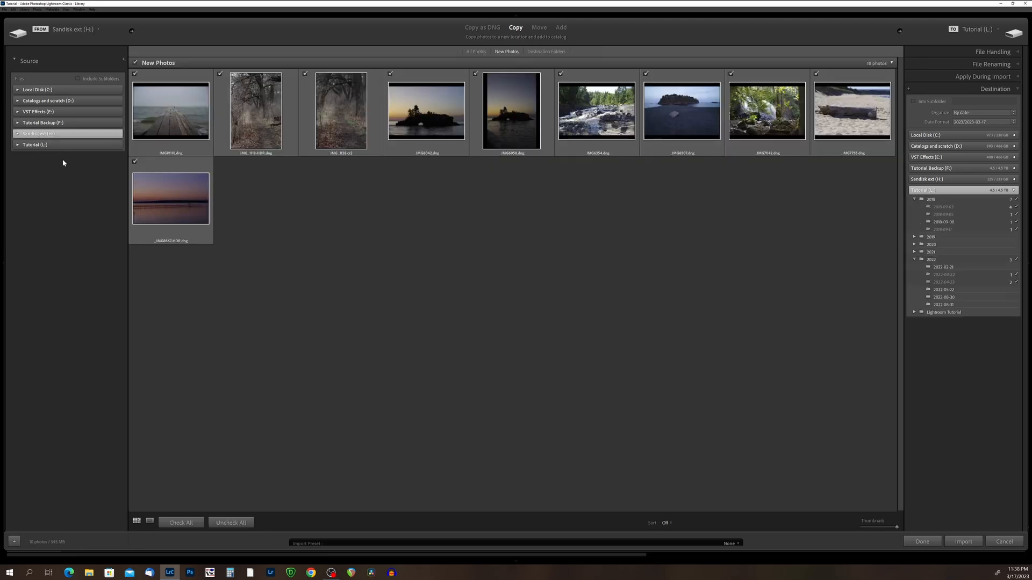
pyautogui.moveTo(694, 104)
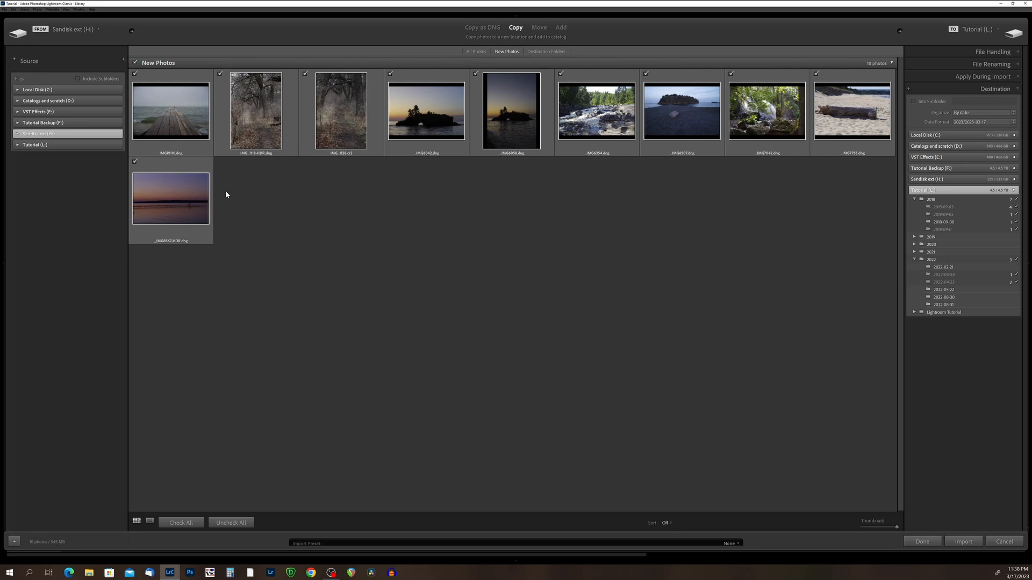
pyautogui.moveTo(135, 194)
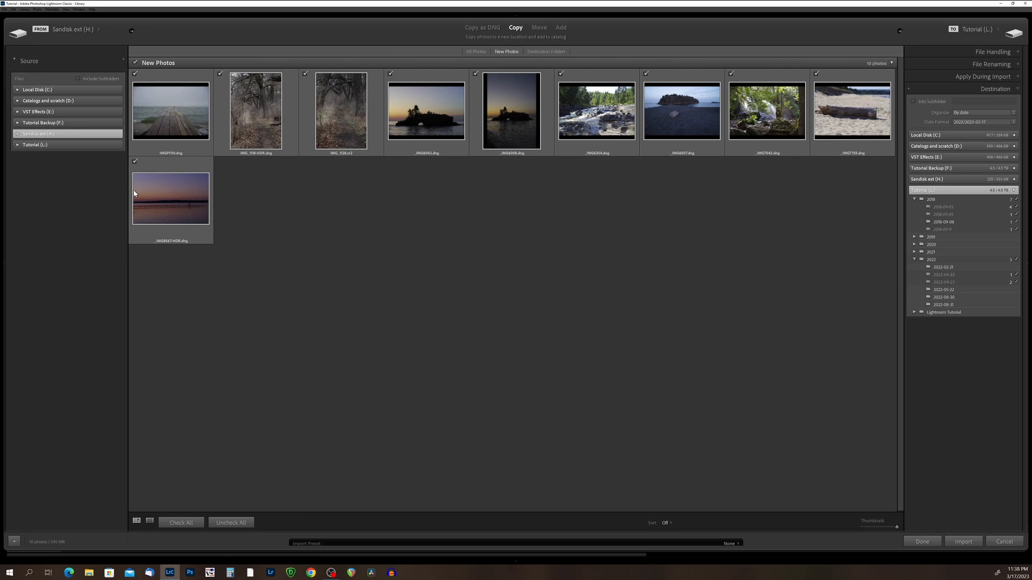
pyautogui.moveTo(170, 197)
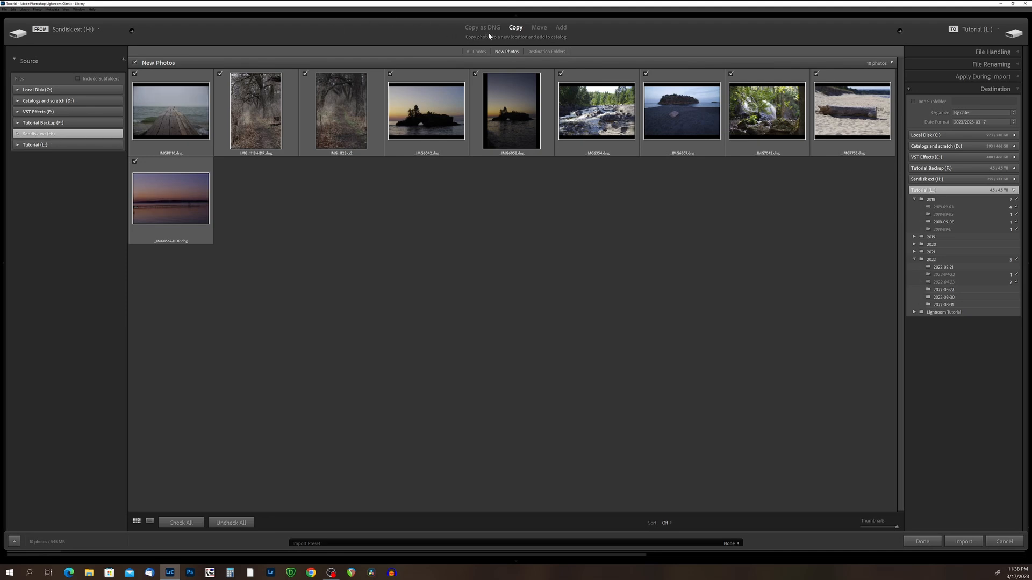
pyautogui.click(482, 27)
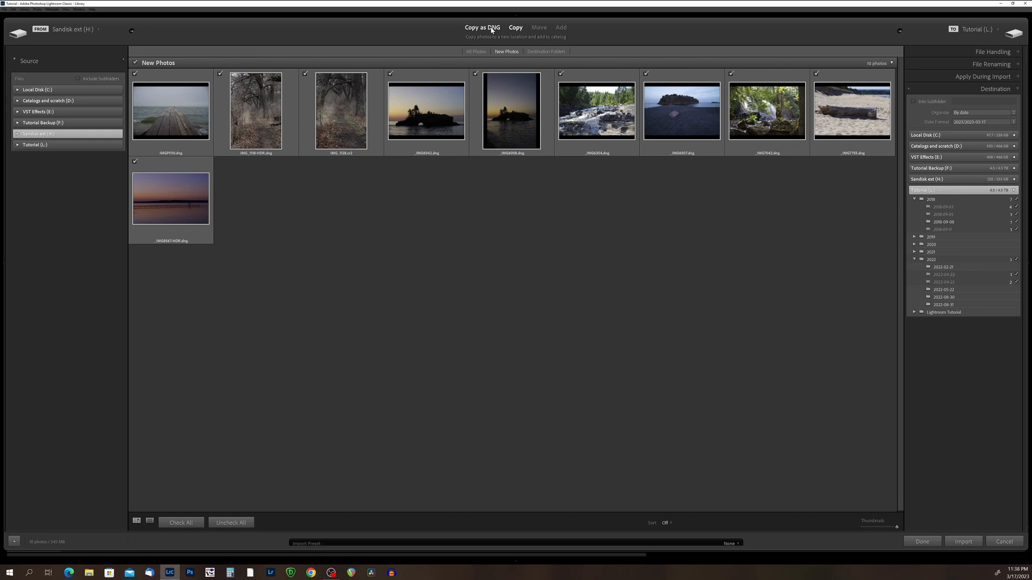
pyautogui.click(515, 27)
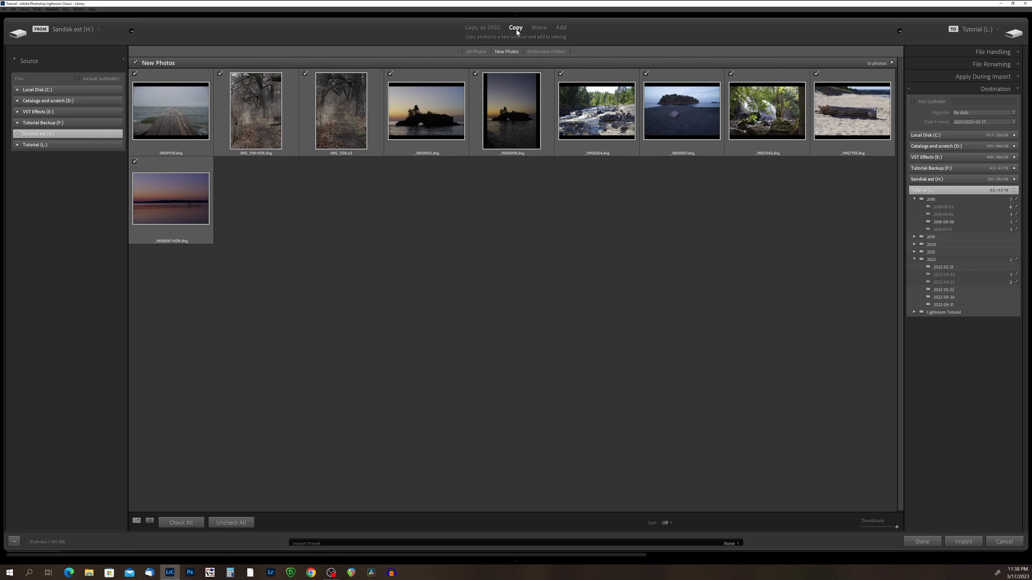
pyautogui.moveTo(526, 35)
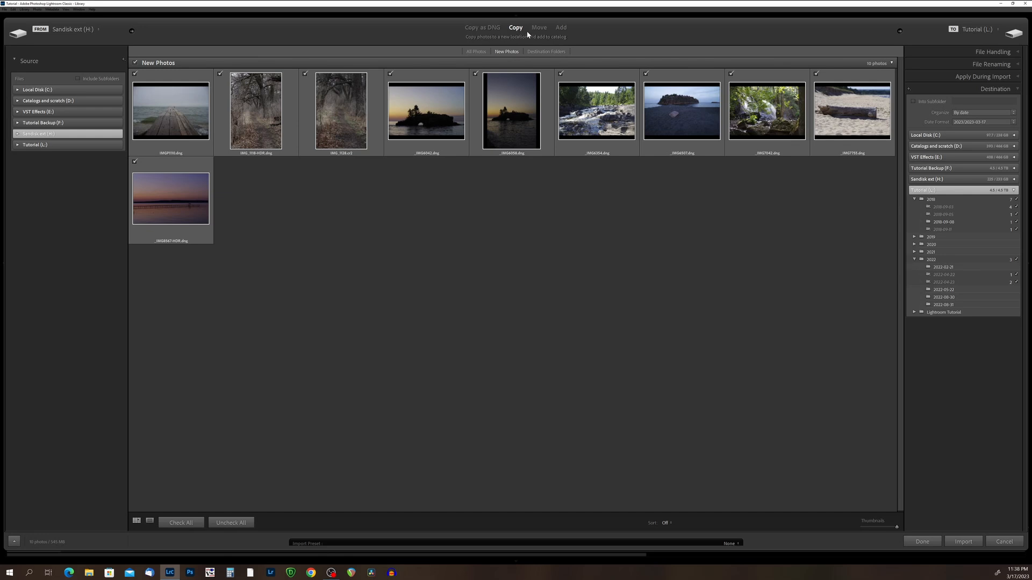
pyautogui.moveTo(539, 27)
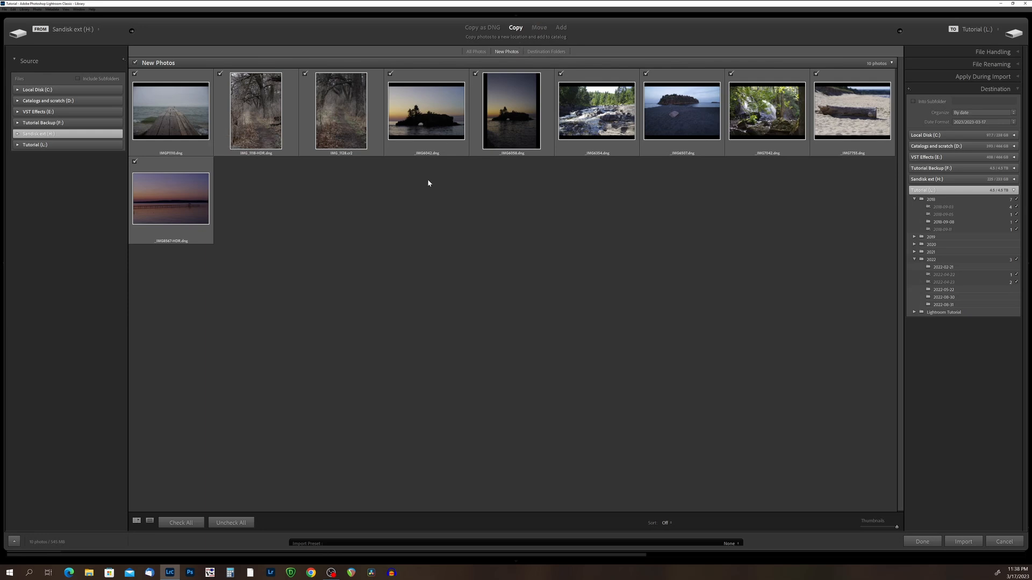
pyautogui.moveTo(366, 183)
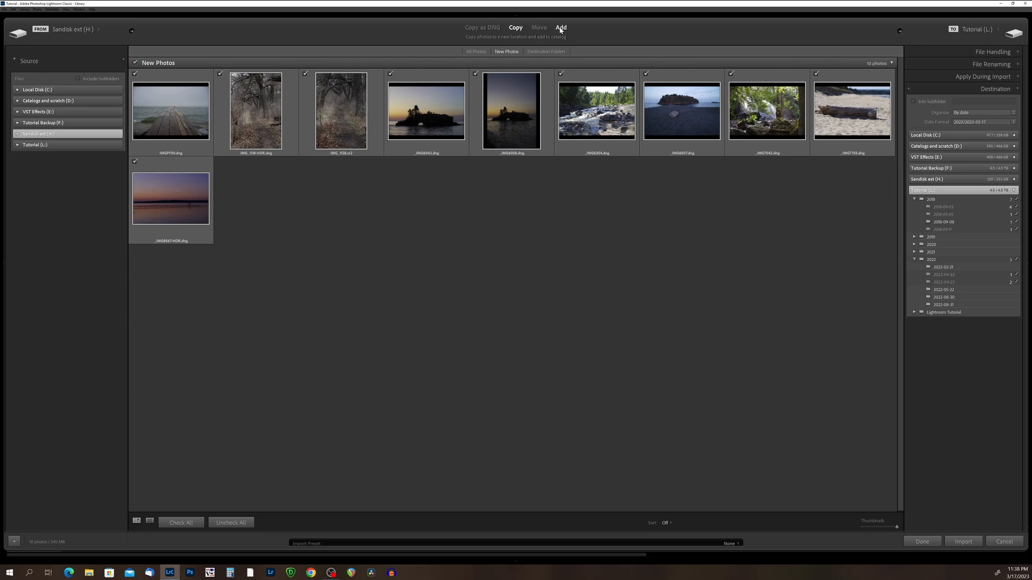
pyautogui.moveTo(135, 142)
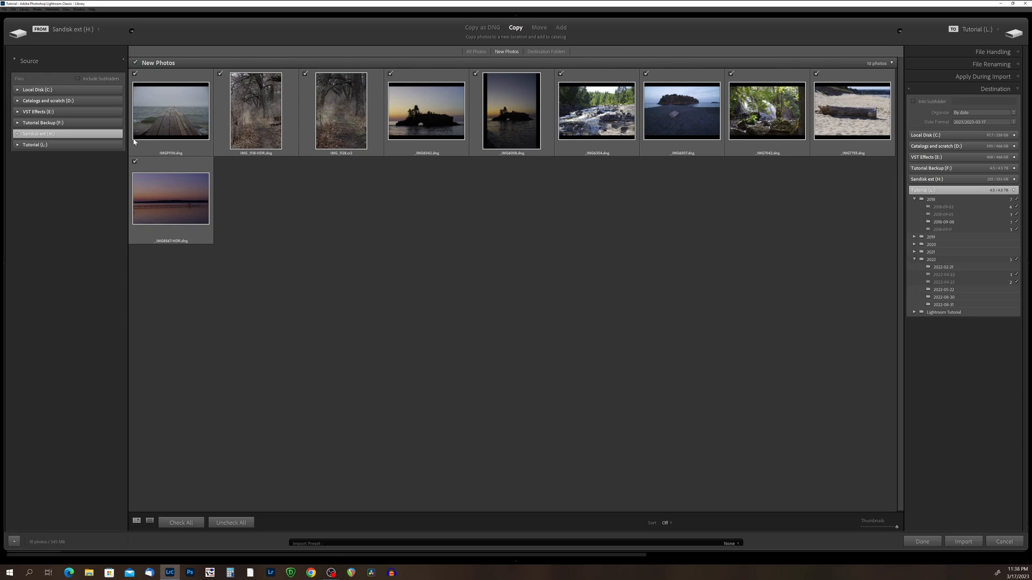
pyautogui.moveTo(152, 146)
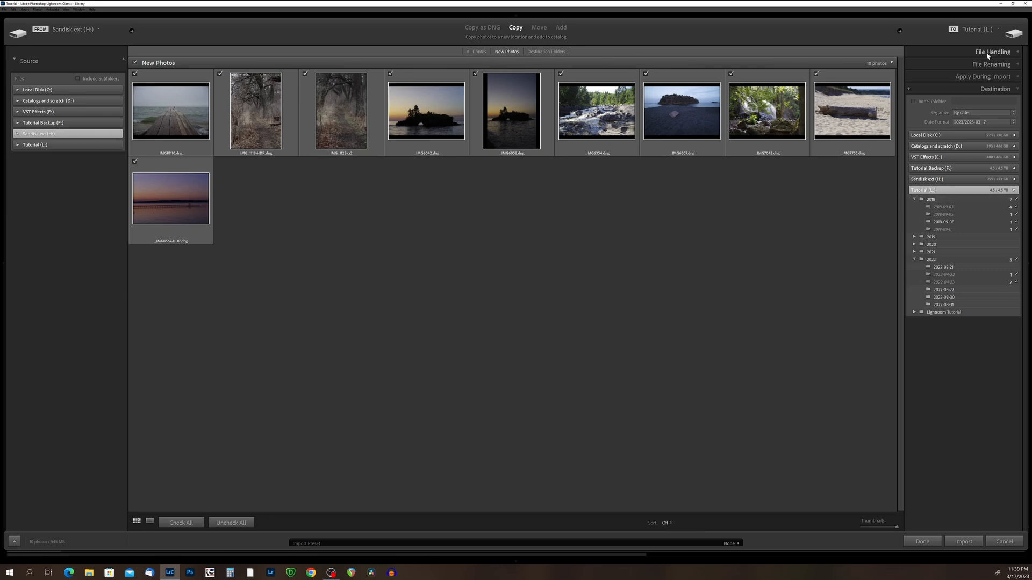
# Check the File Handling settings, then import the 10 Sandisk drive photos.
pyautogui.click(992, 52)
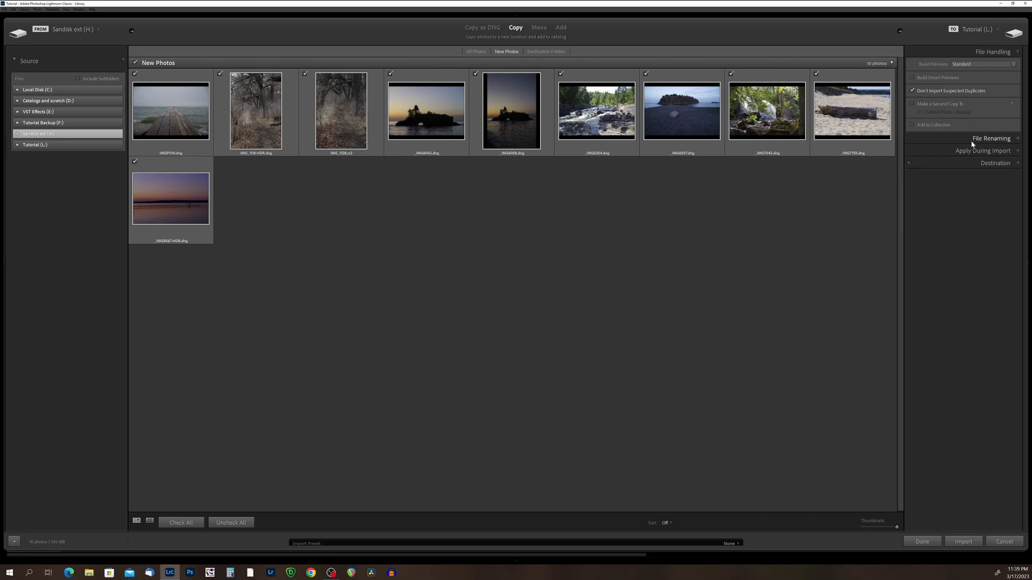
pyautogui.click(991, 138)
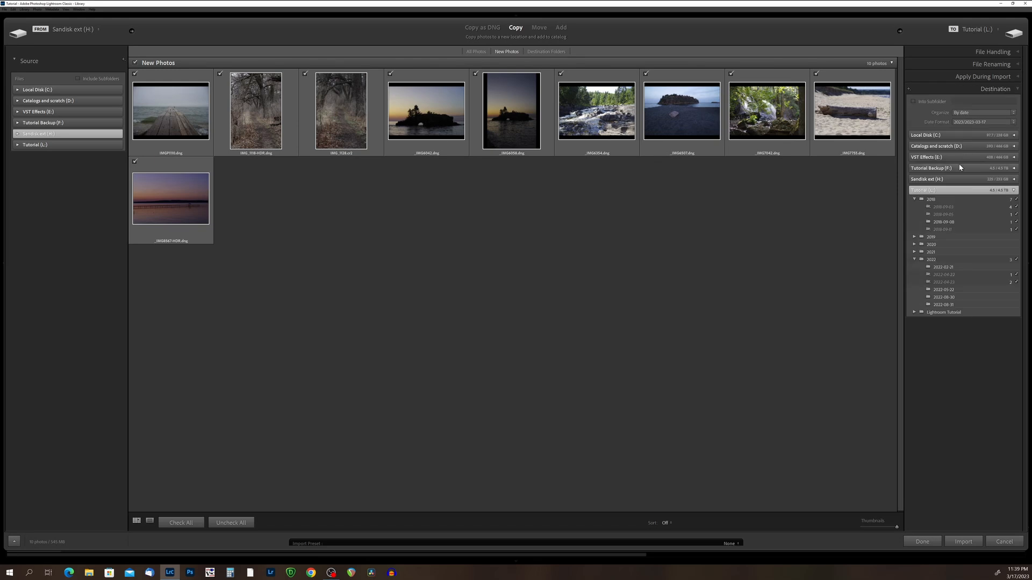
pyautogui.moveTo(939, 193)
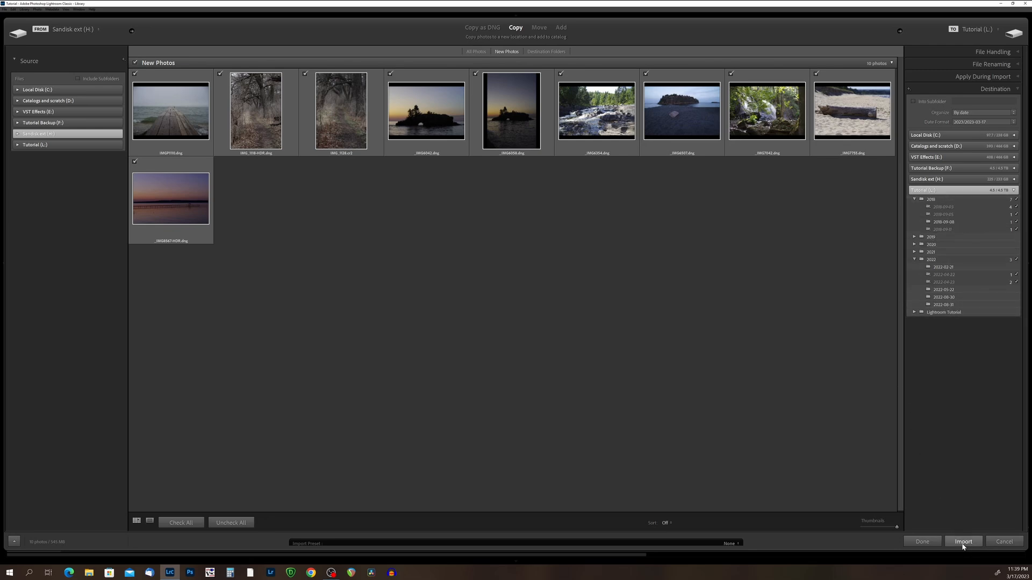
pyautogui.click(962, 541)
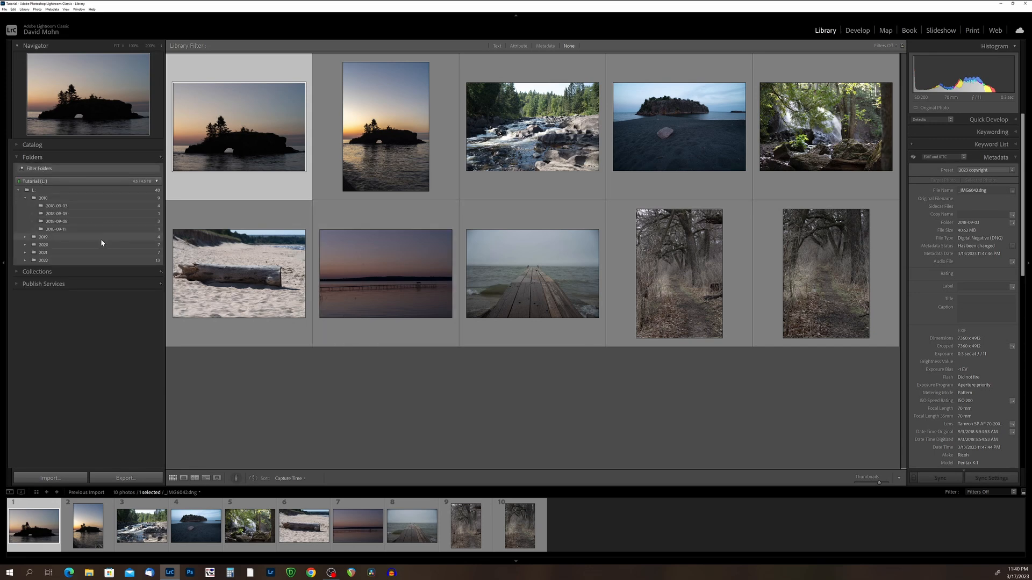
# Open Catalog > All Photographs and scroll through the 40-photo grid.
pyautogui.click(16, 144)
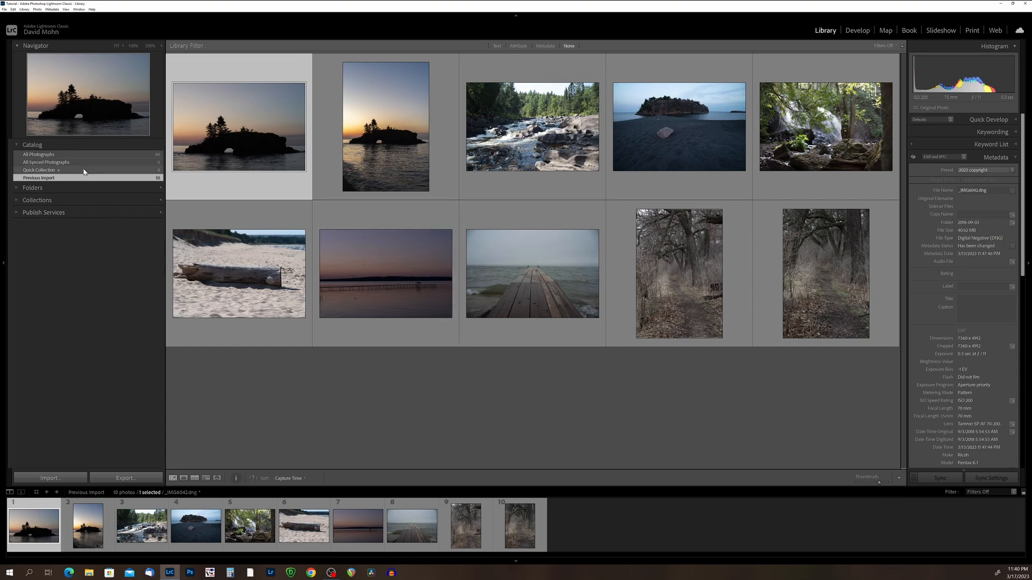
pyautogui.click(39, 154)
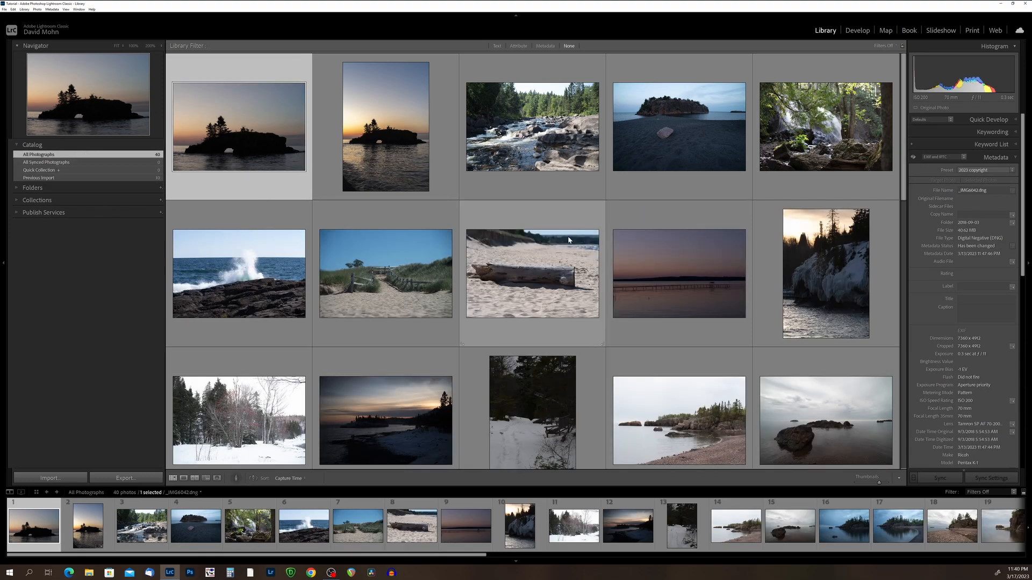
pyautogui.scroll(-3)
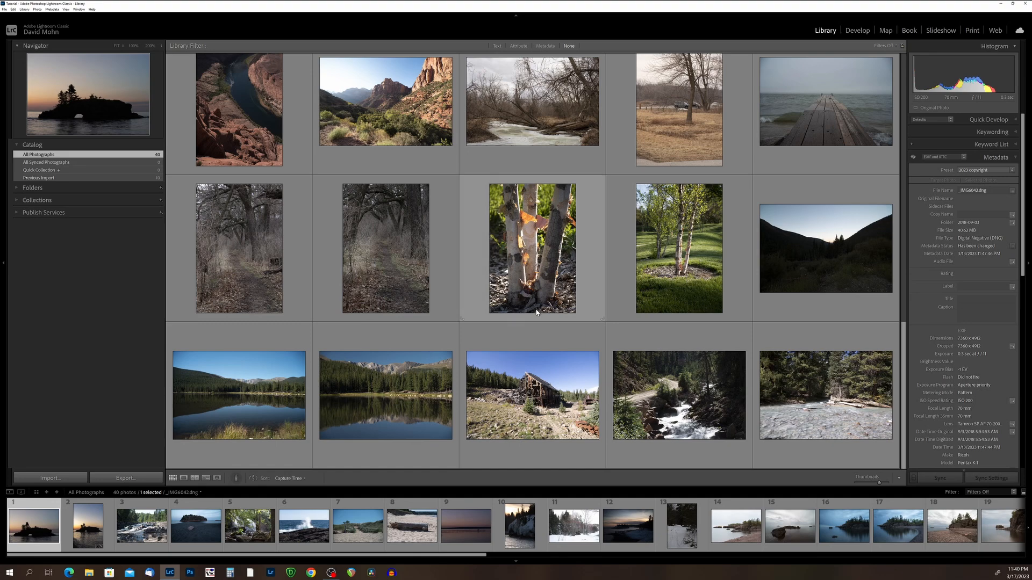